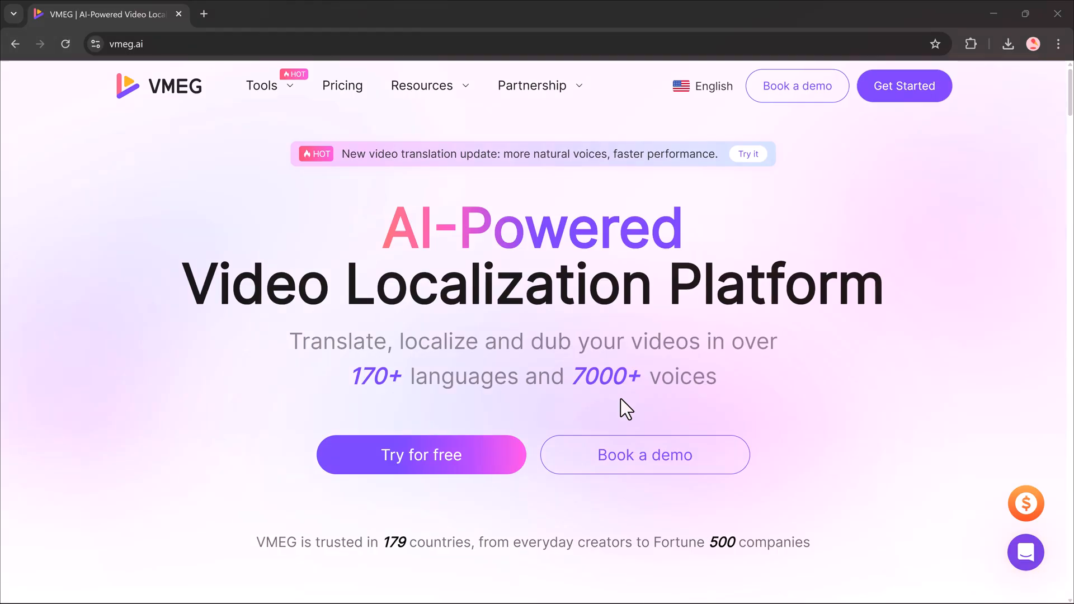
# Scroll the vmeg.ai homepage and play the Spanish speaker's cloned voice examples.
pyautogui.scroll(-3)
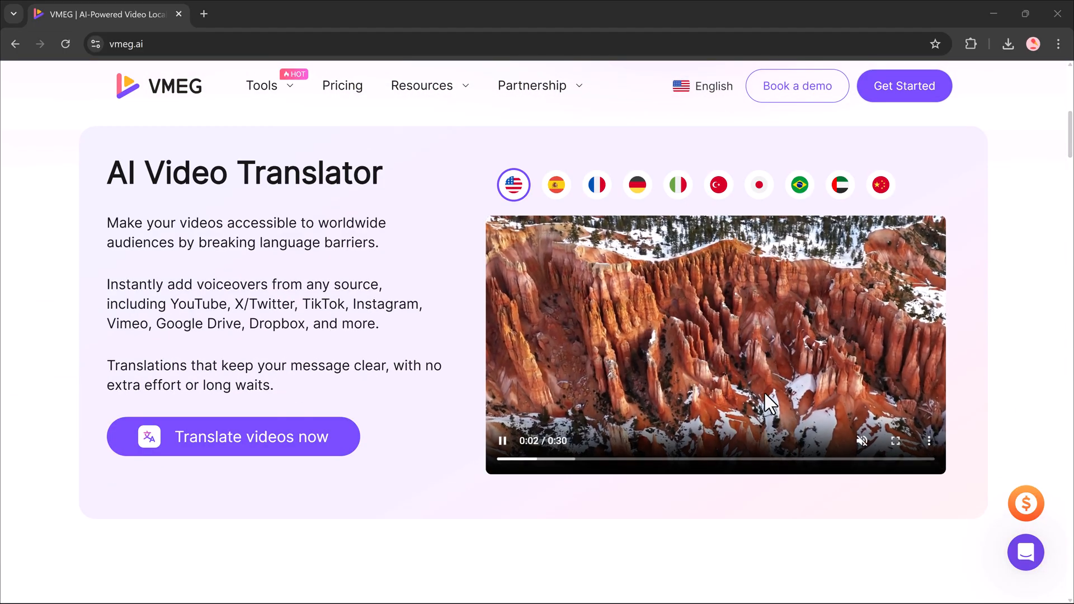
pyautogui.scroll(-3)
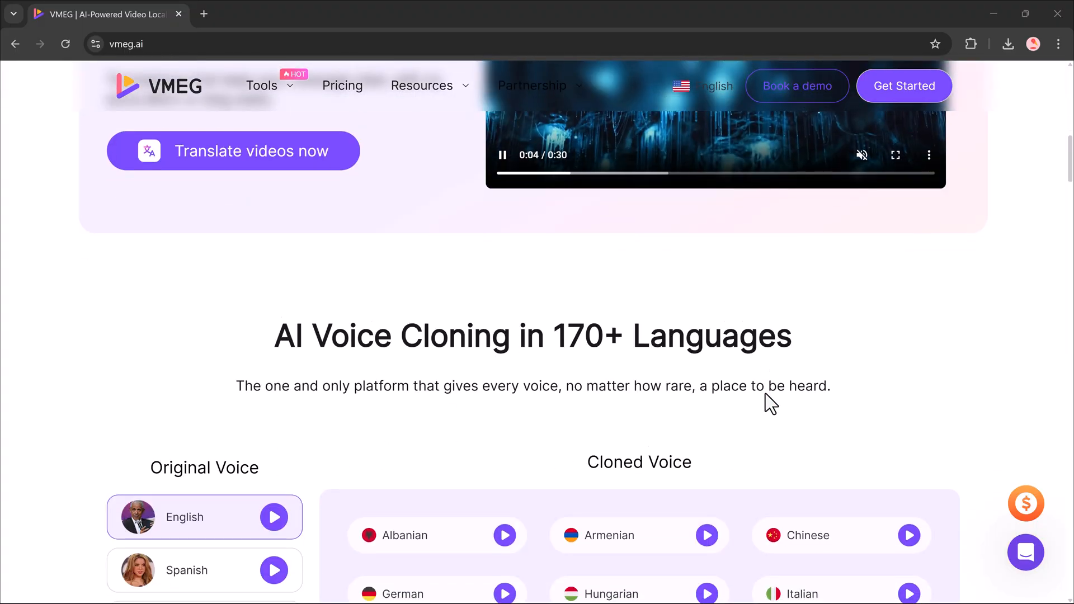
pyautogui.scroll(-3)
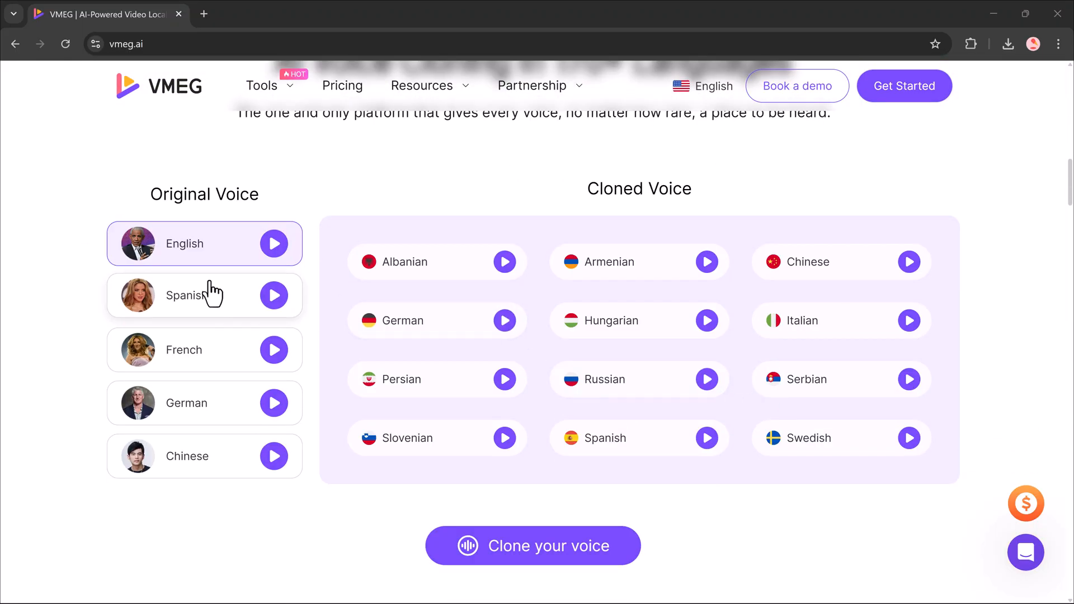
pyautogui.click(204, 296)
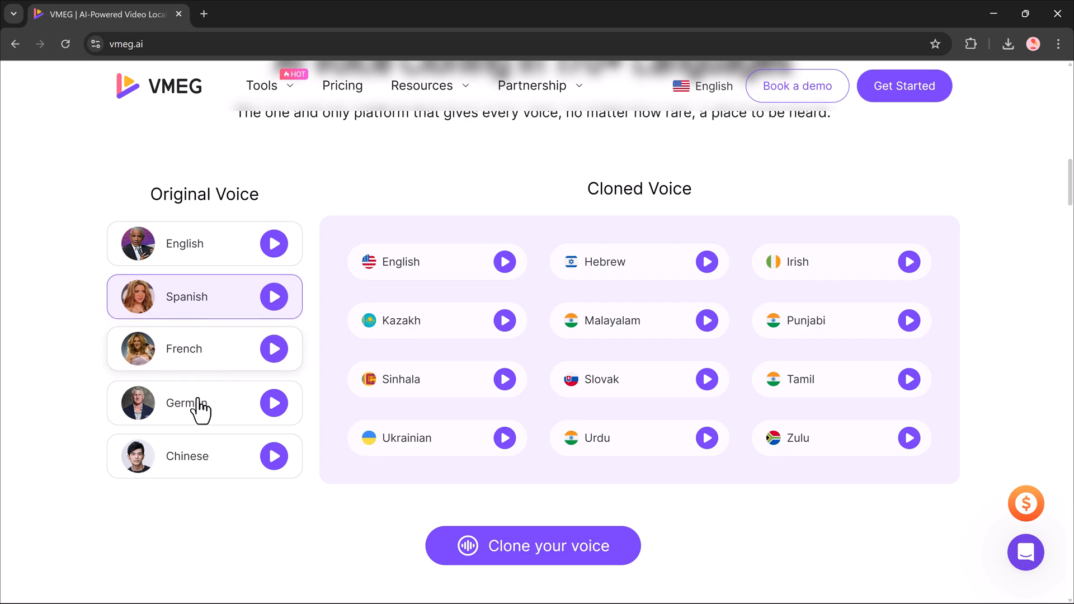
# Browse the remaining feature sections, then go to the account dashboard via Get Started.
pyautogui.scroll(-3)
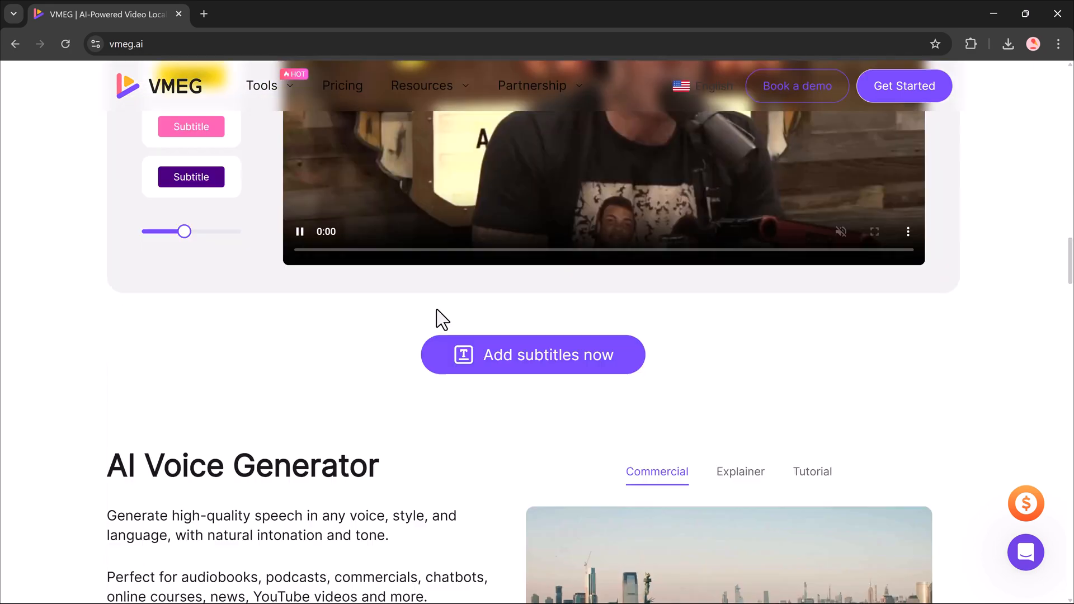
pyautogui.scroll(-3)
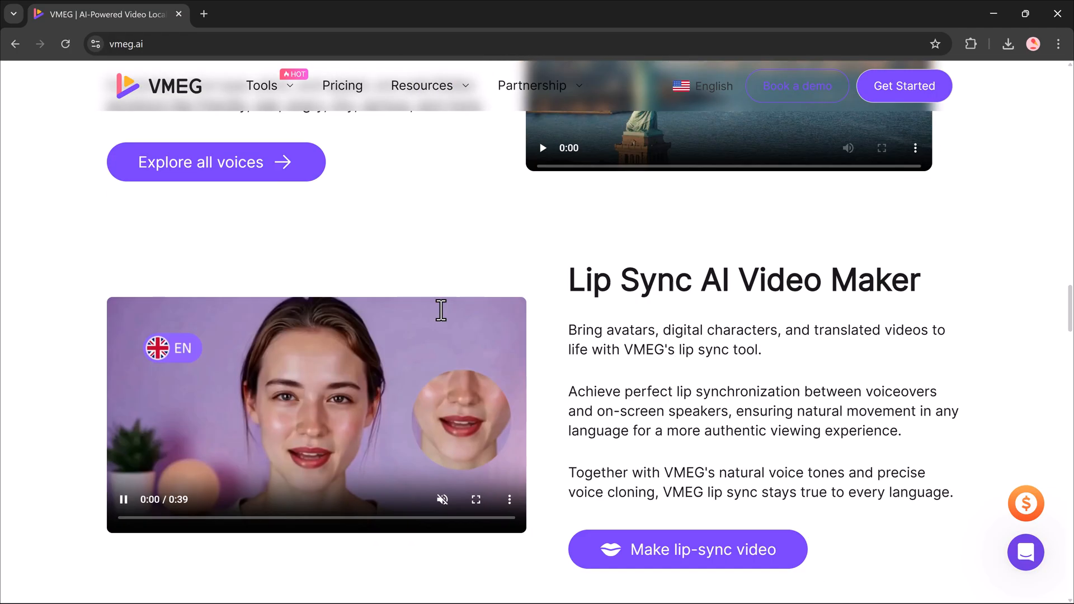
pyautogui.scroll(-3)
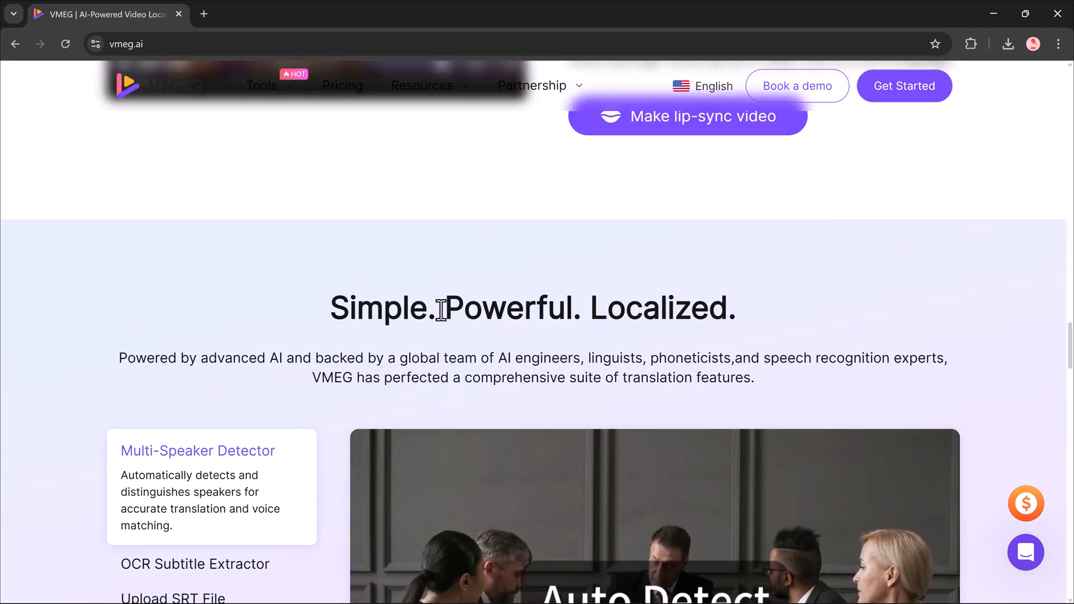
pyautogui.scroll(-3)
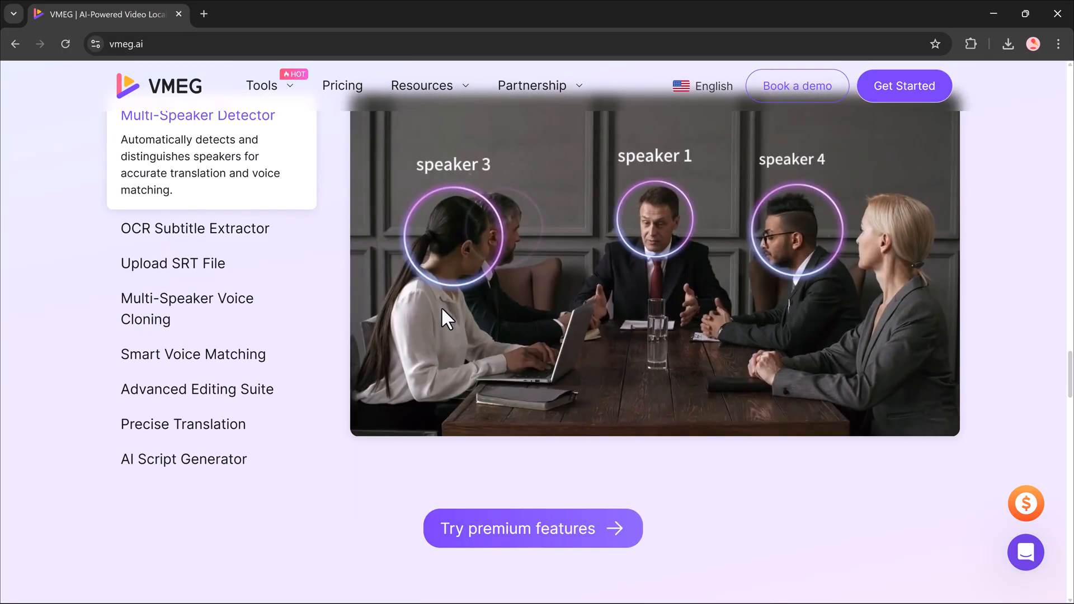
pyautogui.scroll(-3)
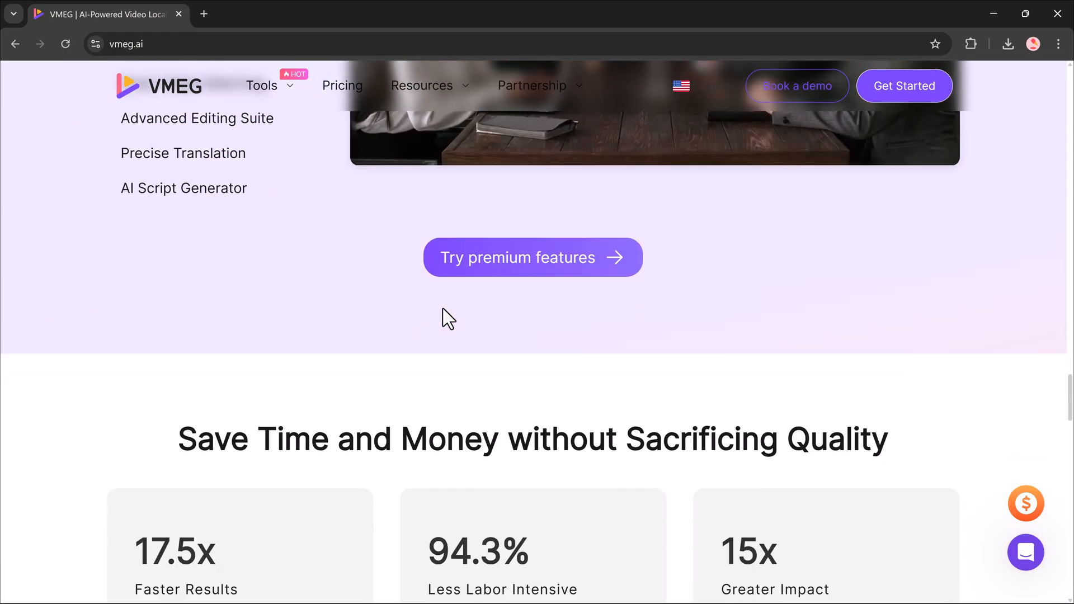
pyautogui.scroll(-3)
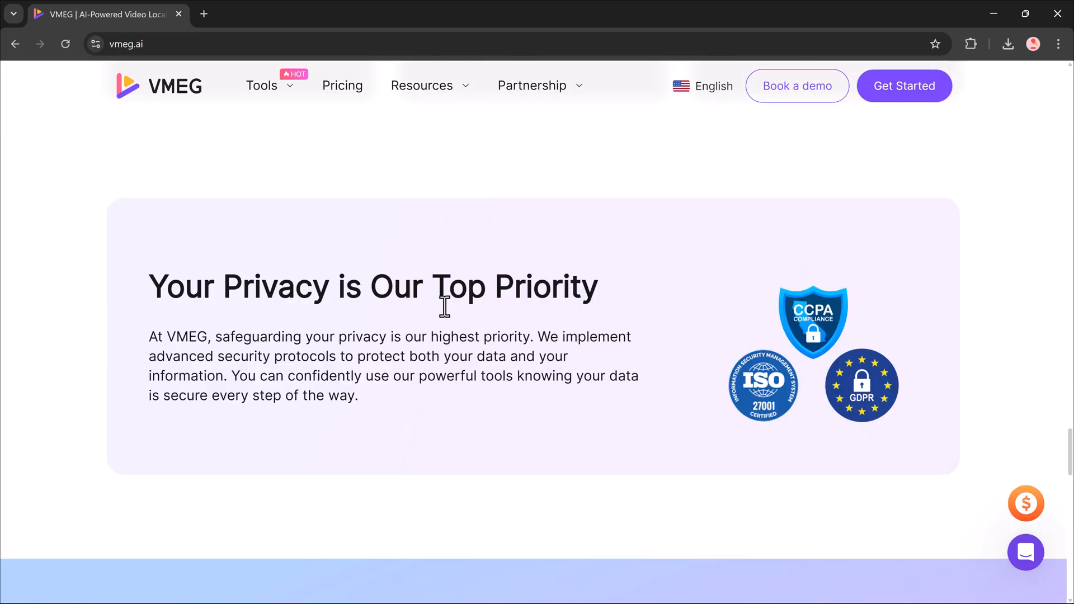
pyautogui.scroll(-3)
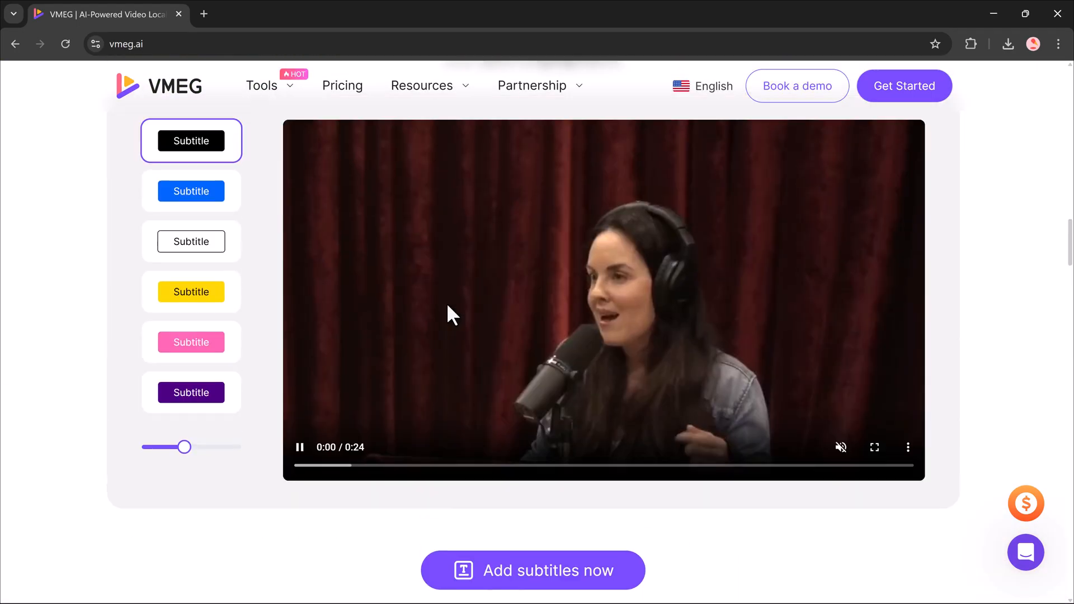
pyautogui.click(903, 85)
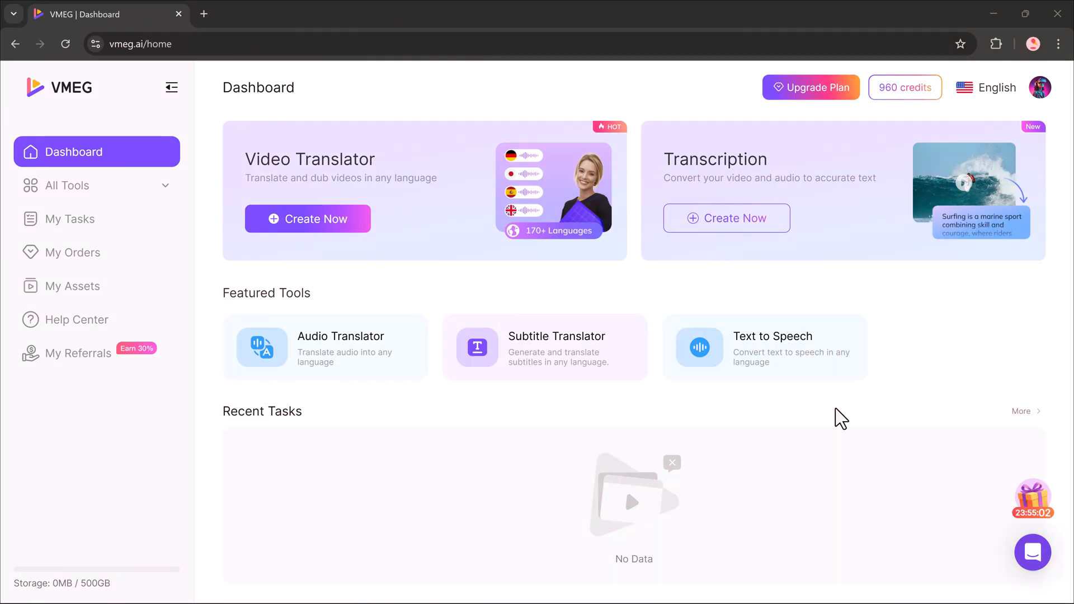
pyautogui.moveTo(397, 179)
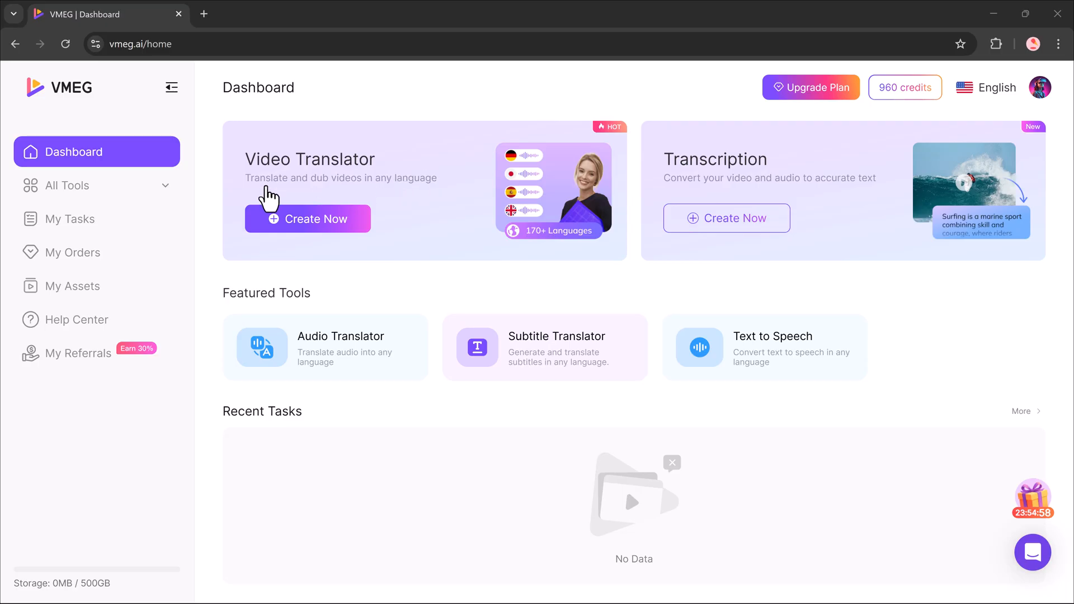
pyautogui.moveTo(431, 213)
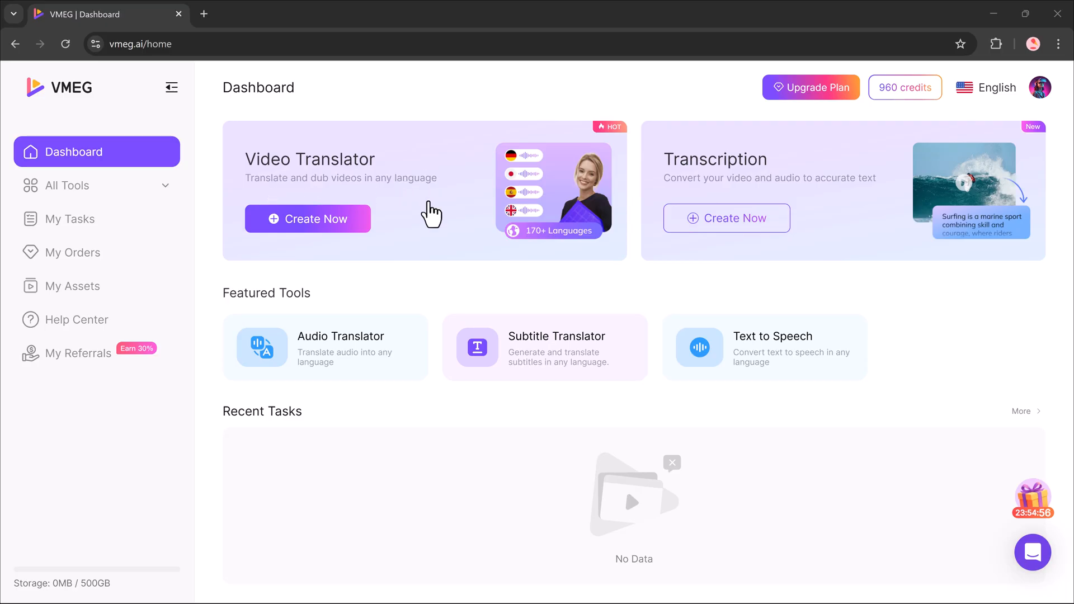
pyautogui.moveTo(551, 211)
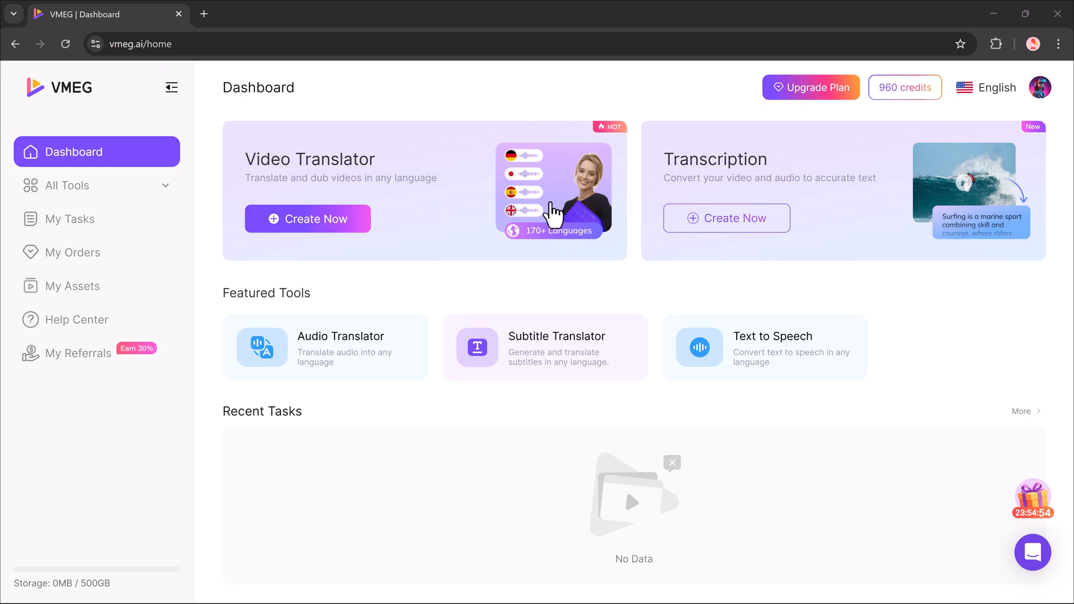
pyautogui.moveTo(751, 204)
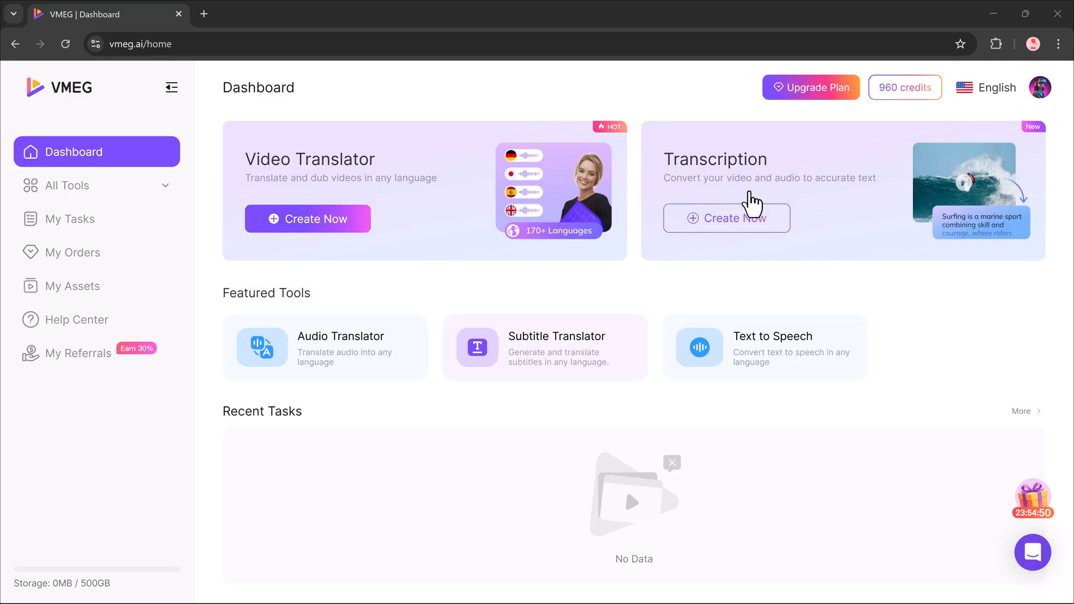
pyautogui.moveTo(733, 226)
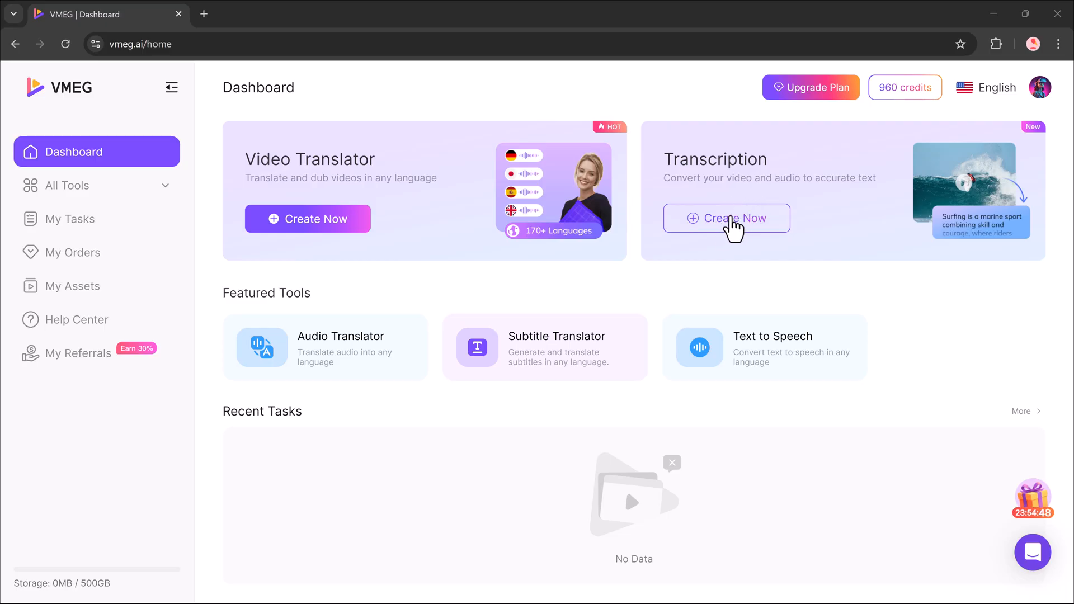
pyautogui.moveTo(286, 368)
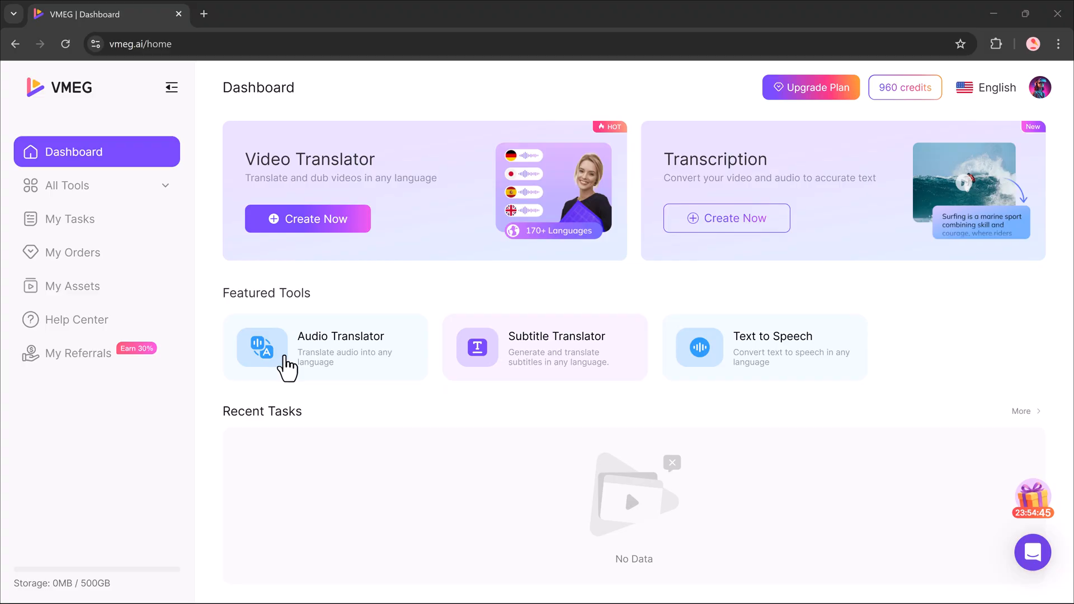
pyautogui.moveTo(622, 368)
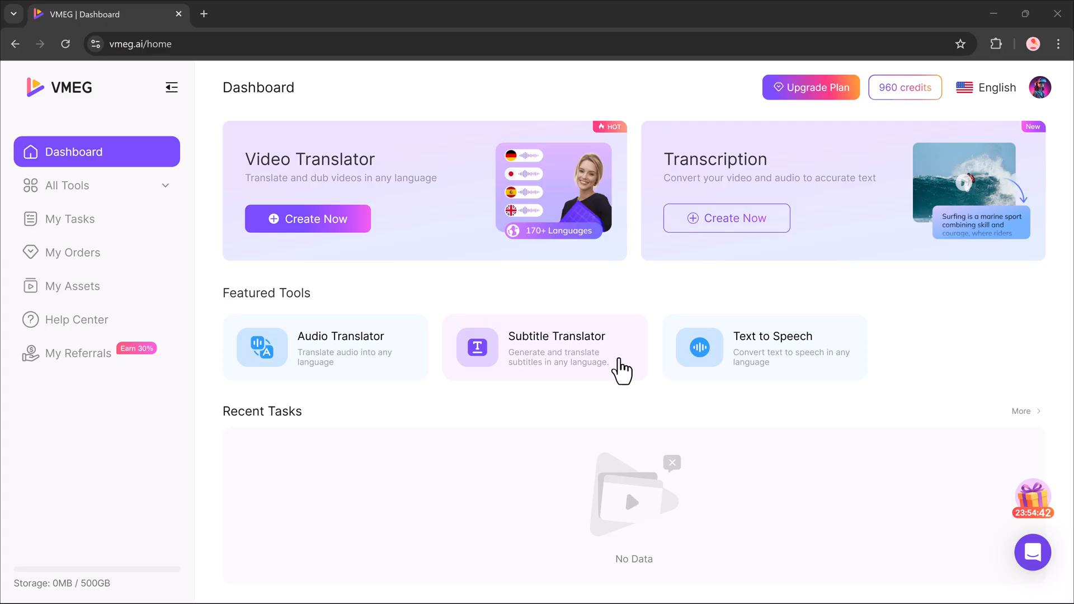
pyautogui.moveTo(790, 378)
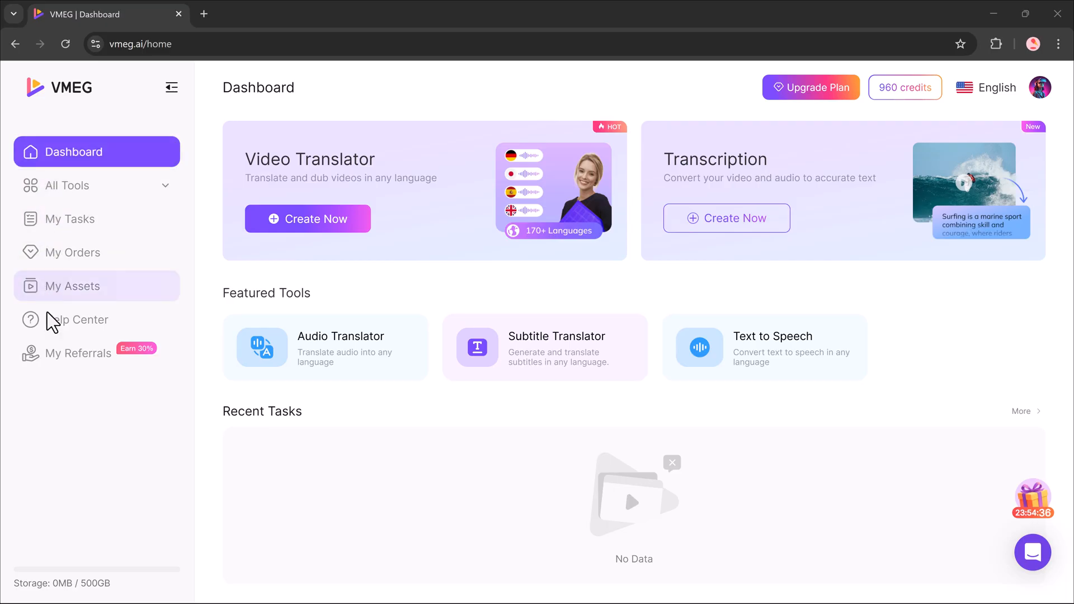
pyautogui.moveTo(78, 352)
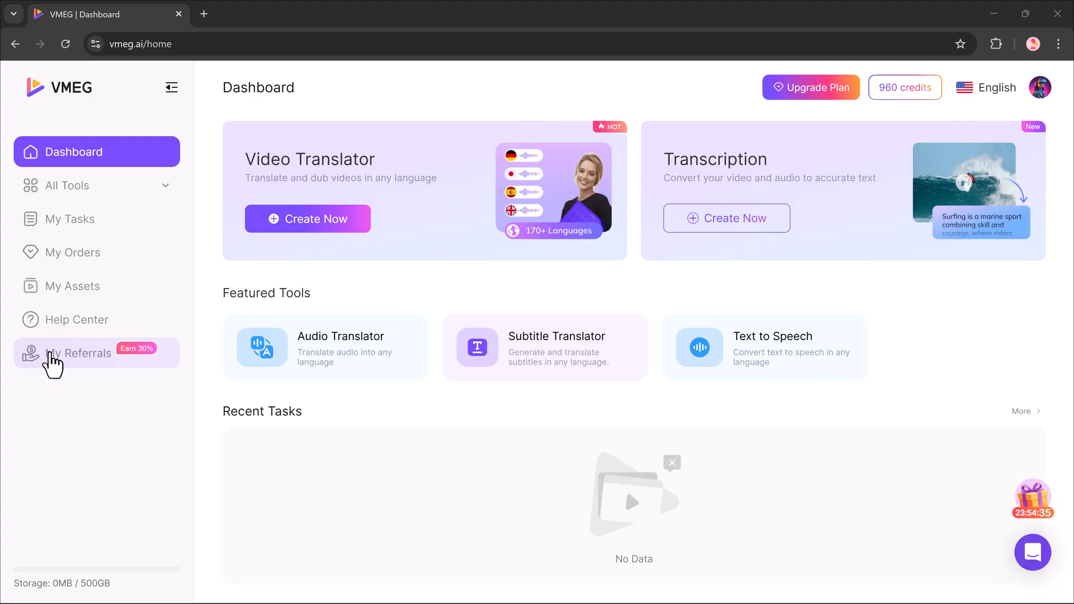
pyautogui.moveTo(308, 219)
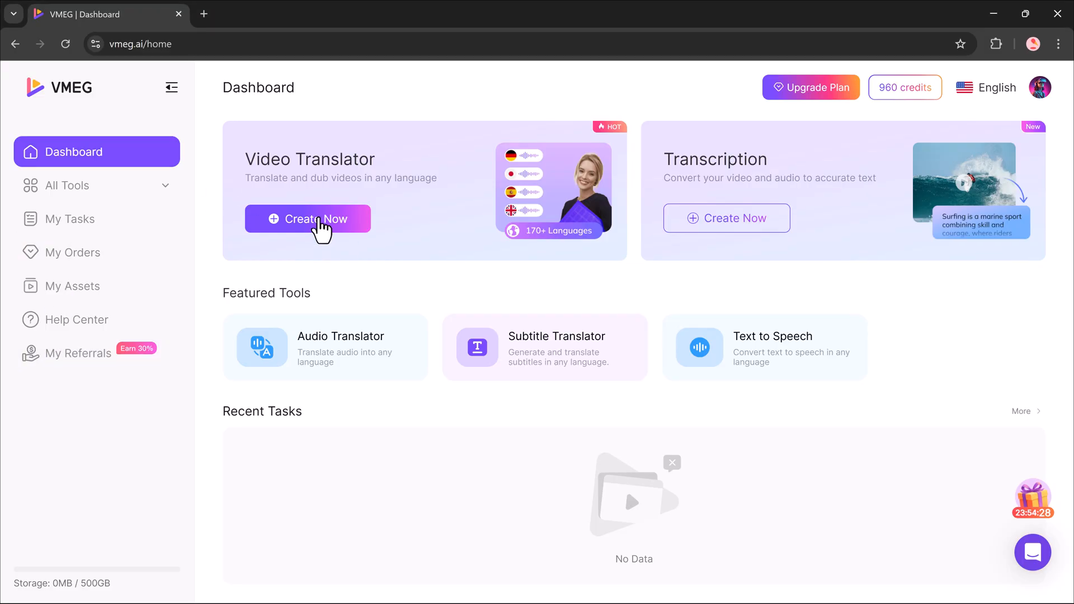
# Upload Example video.mp4 from this computer, then play and pause its preview.
pyautogui.click(308, 218)
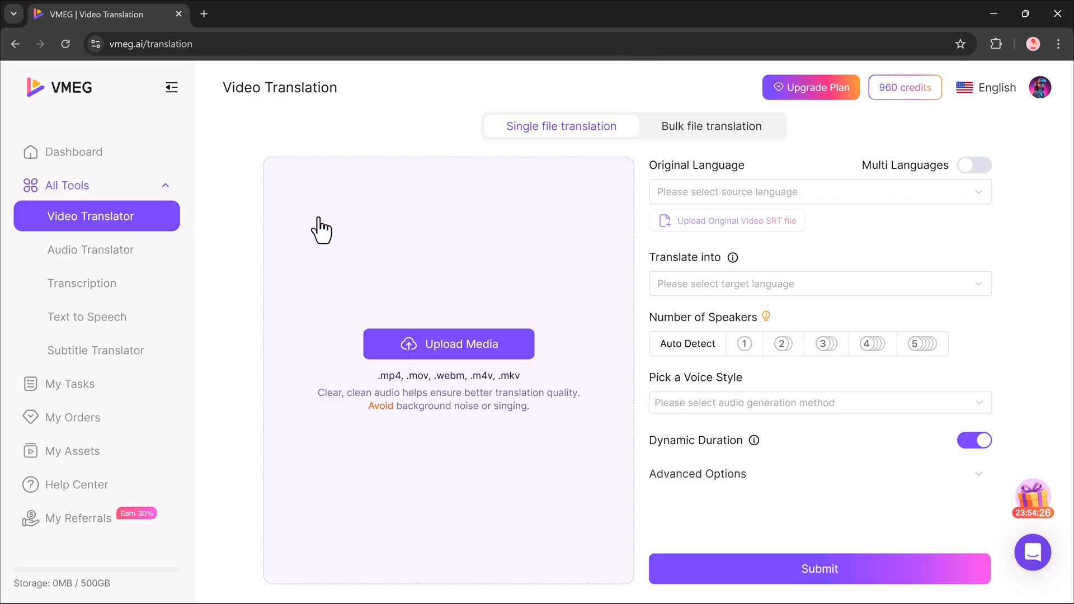
pyautogui.click(449, 343)
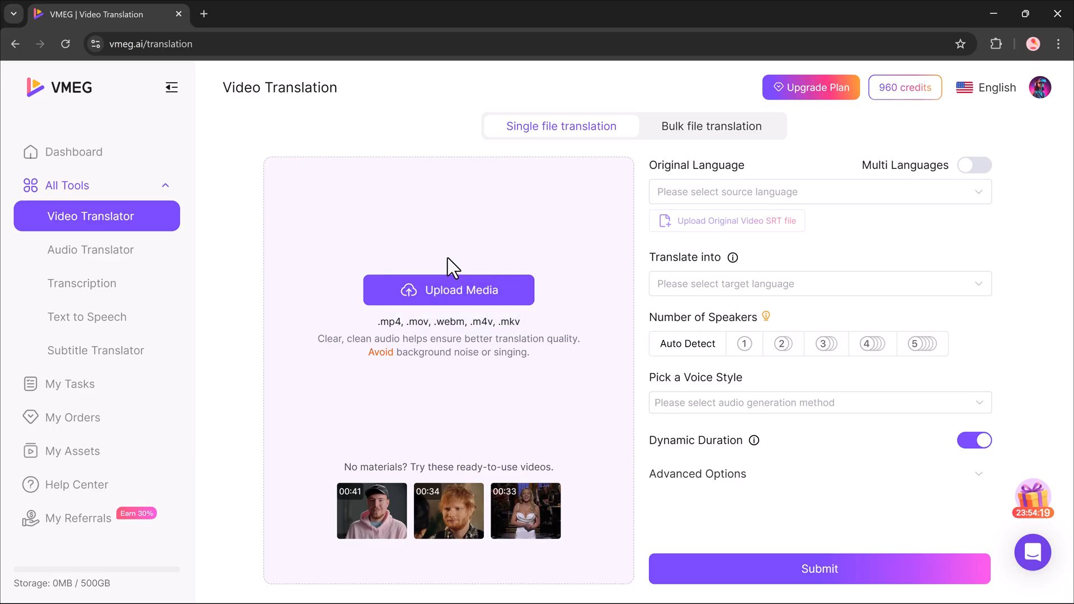
pyautogui.moveTo(528, 517)
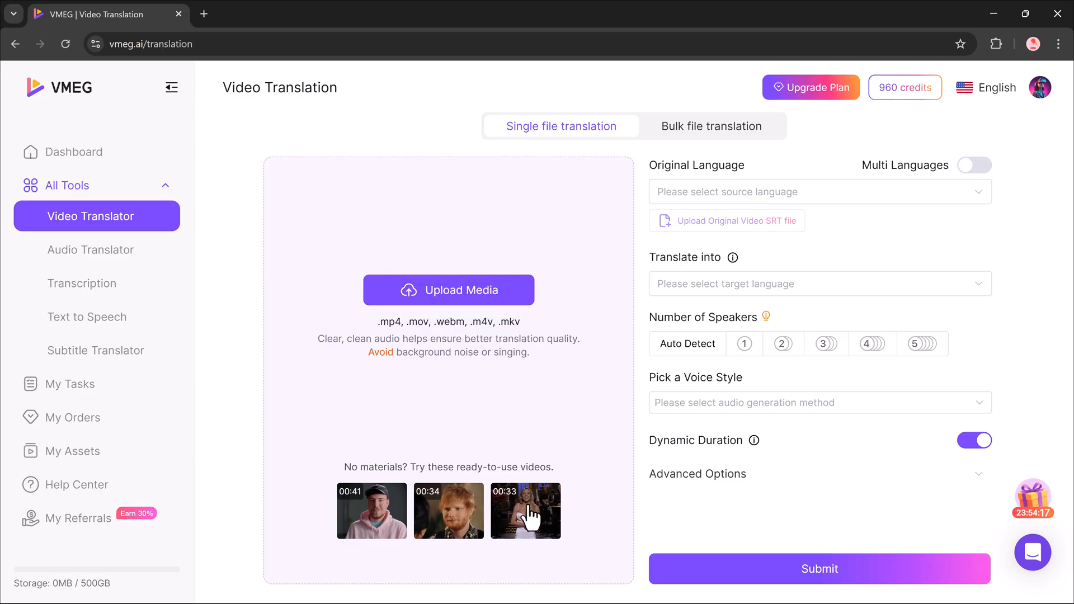
pyautogui.click(449, 289)
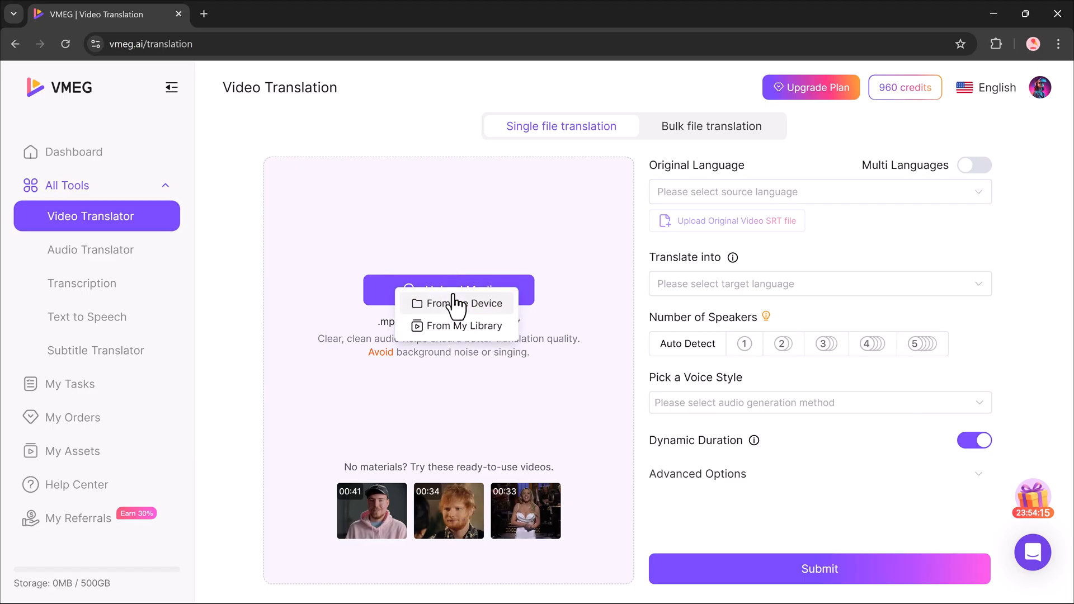
pyautogui.click(455, 302)
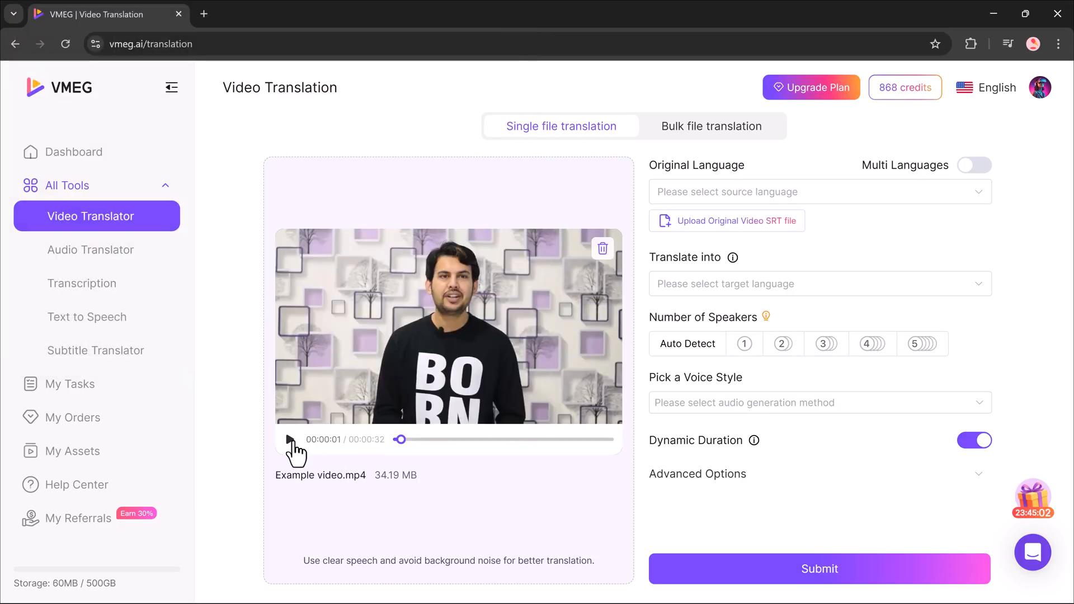
pyautogui.click(290, 440)
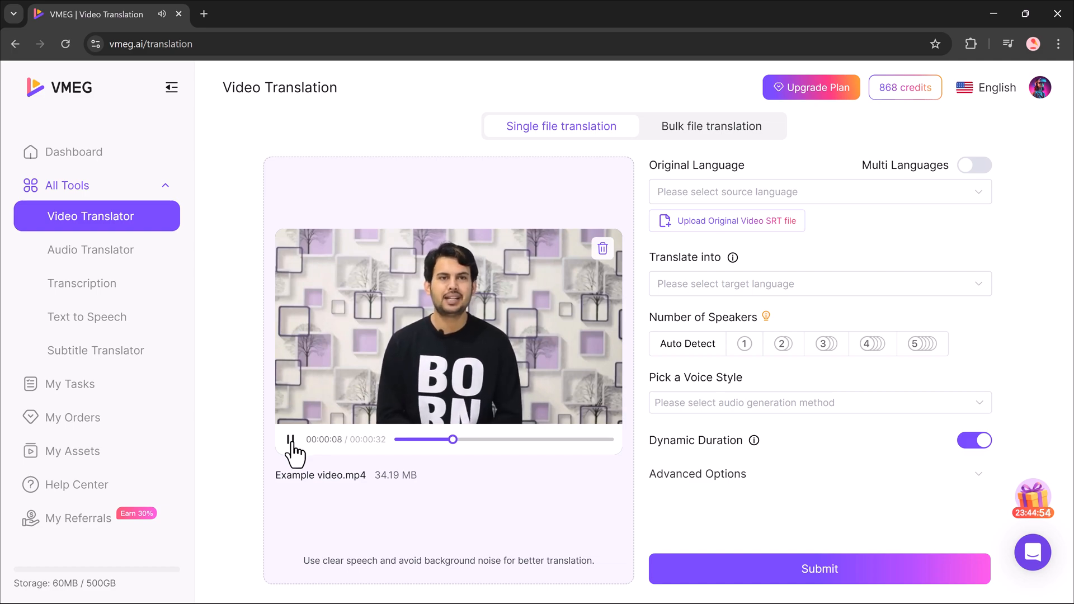
pyautogui.click(290, 439)
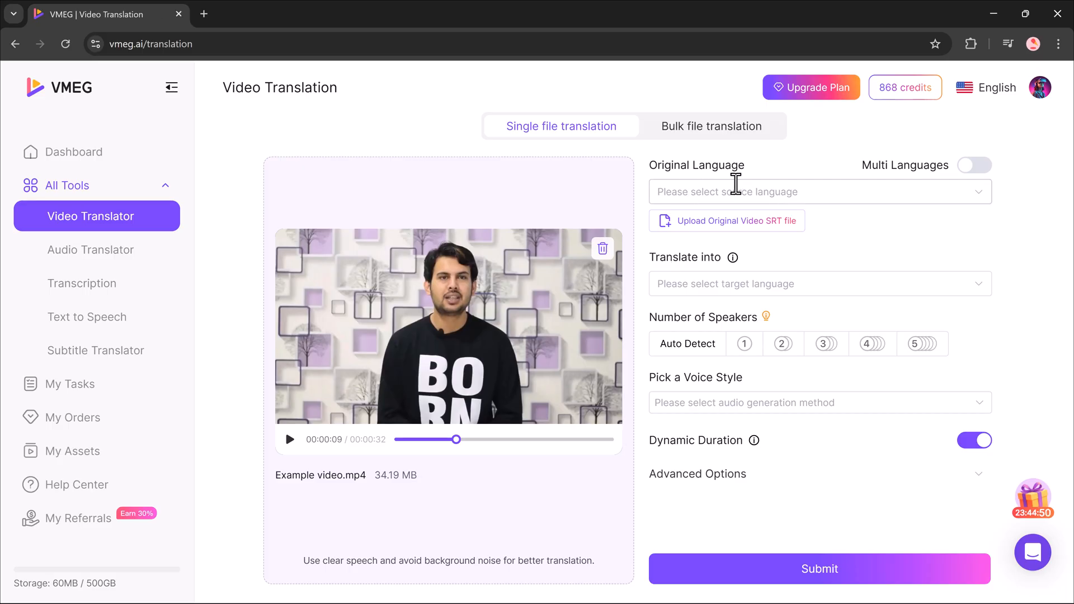
# Browse source languages, toggle Multi Languages, view Bulk mode, then return to single-file translation.
pyautogui.click(815, 192)
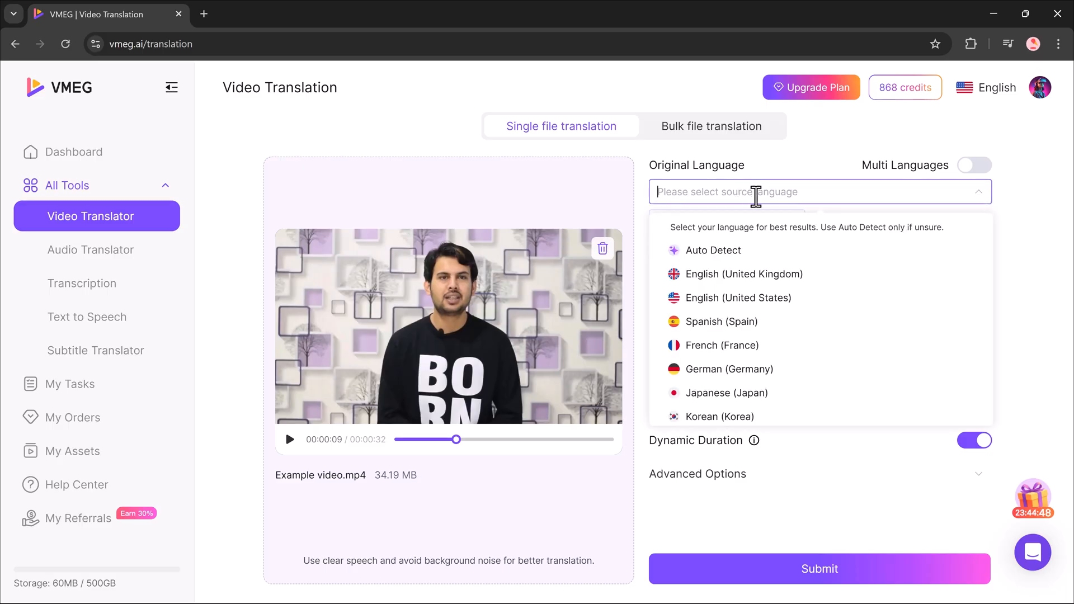
pyautogui.scroll(-3)
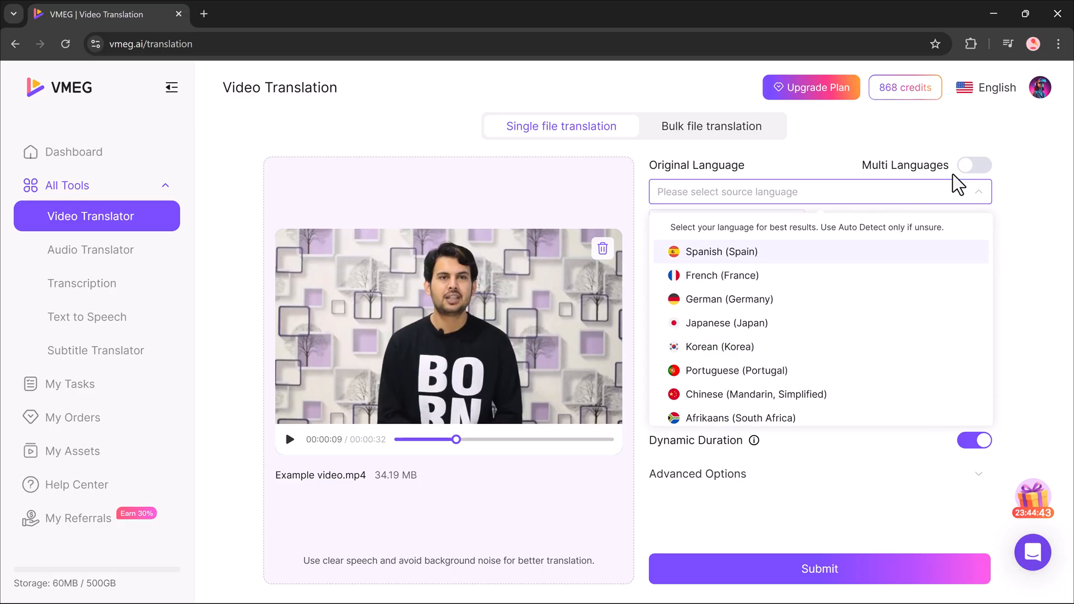
pyautogui.click(972, 165)
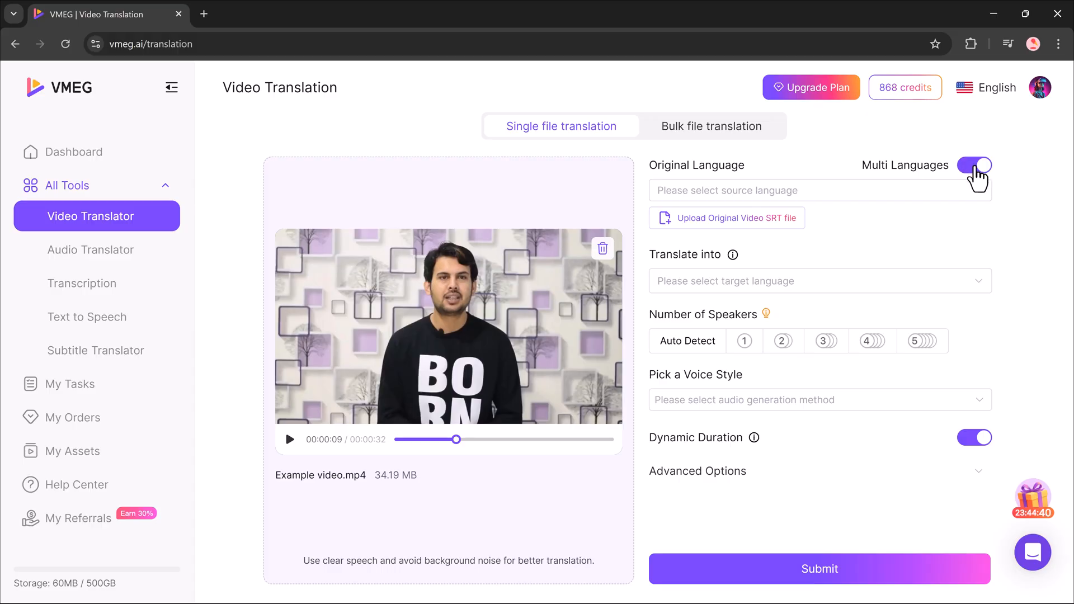
pyautogui.click(973, 165)
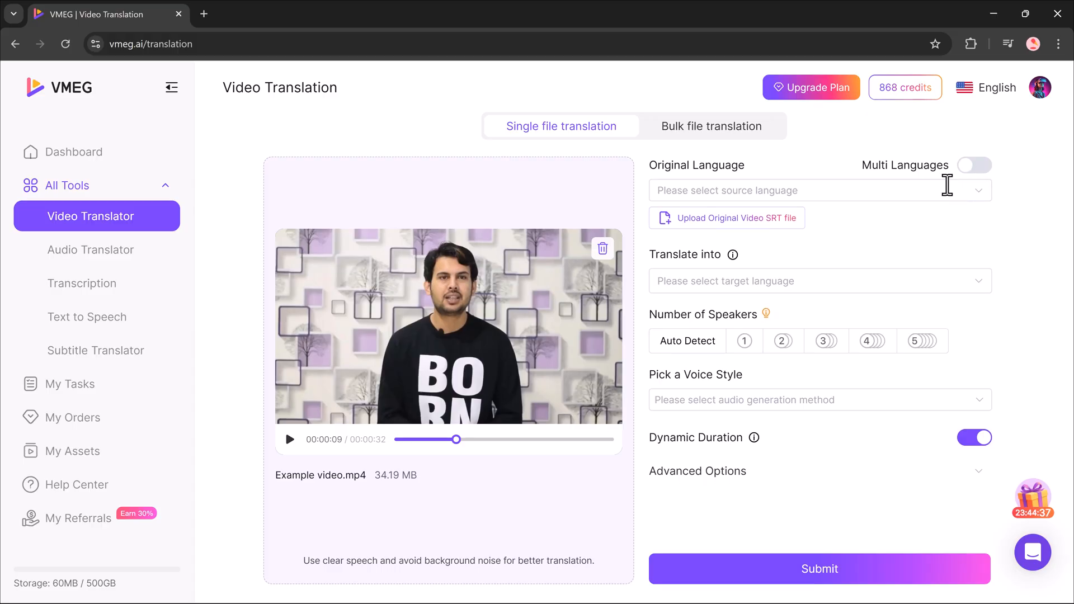
pyautogui.click(711, 126)
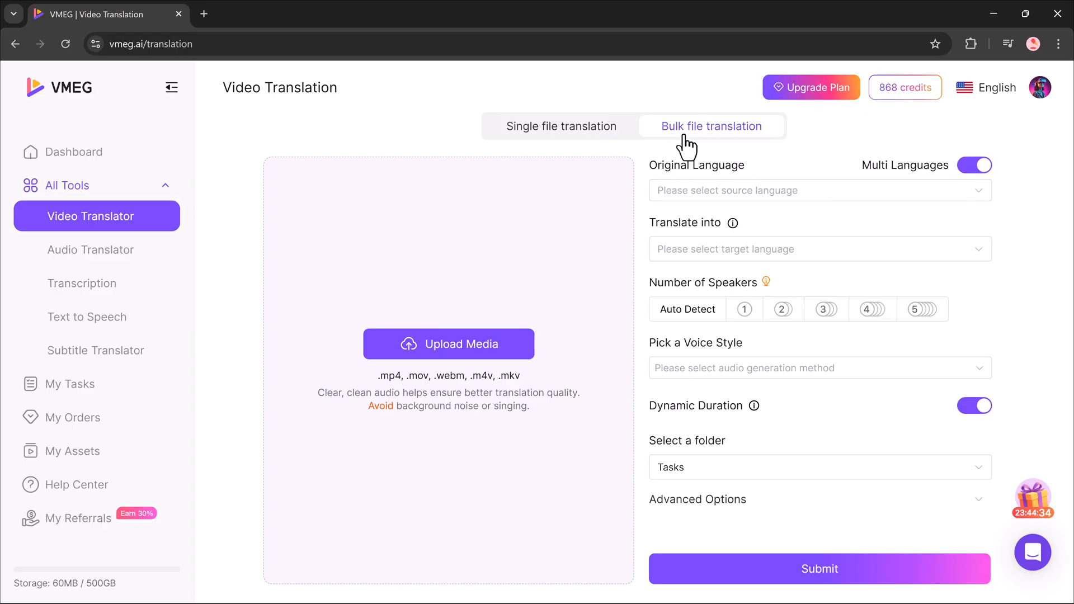
pyautogui.click(449, 344)
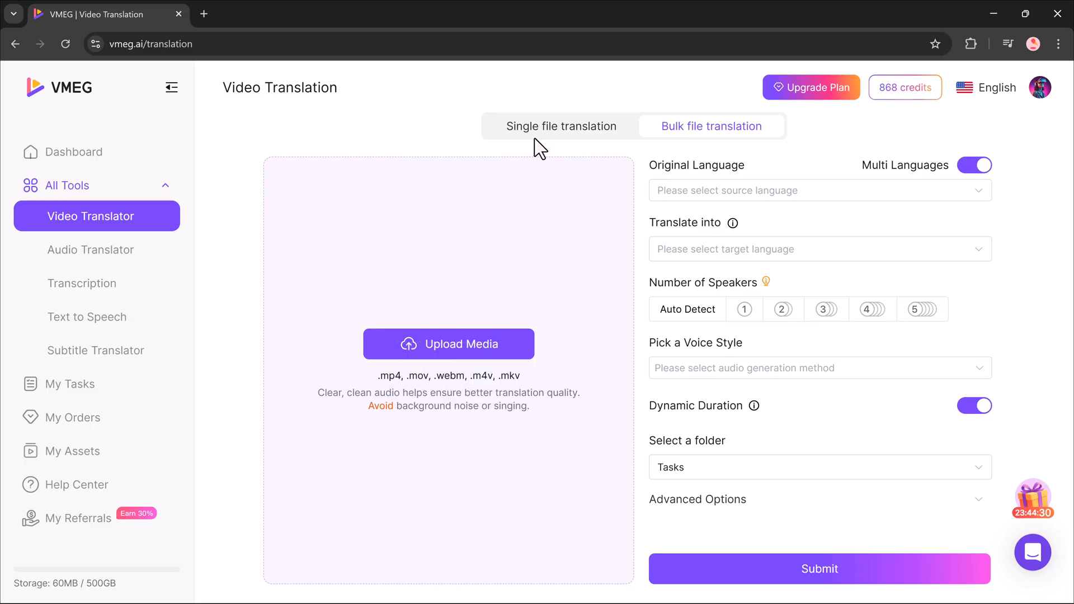
pyautogui.click(448, 343)
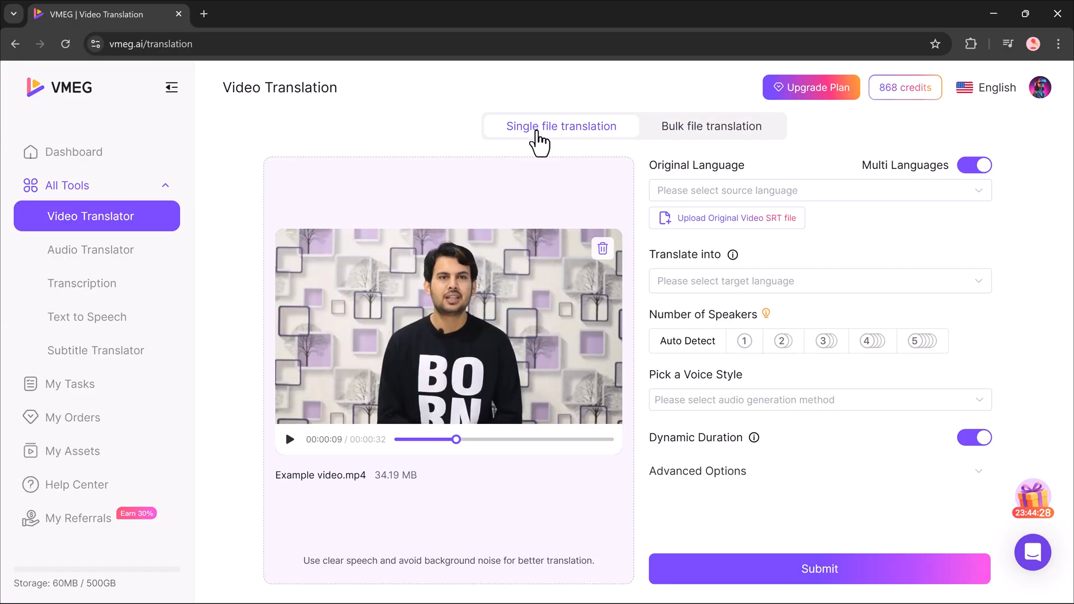
# Set English (United Kingdom) source, Arabic (United Arab Emirates) target, and one speaker.
pyautogui.click(818, 191)
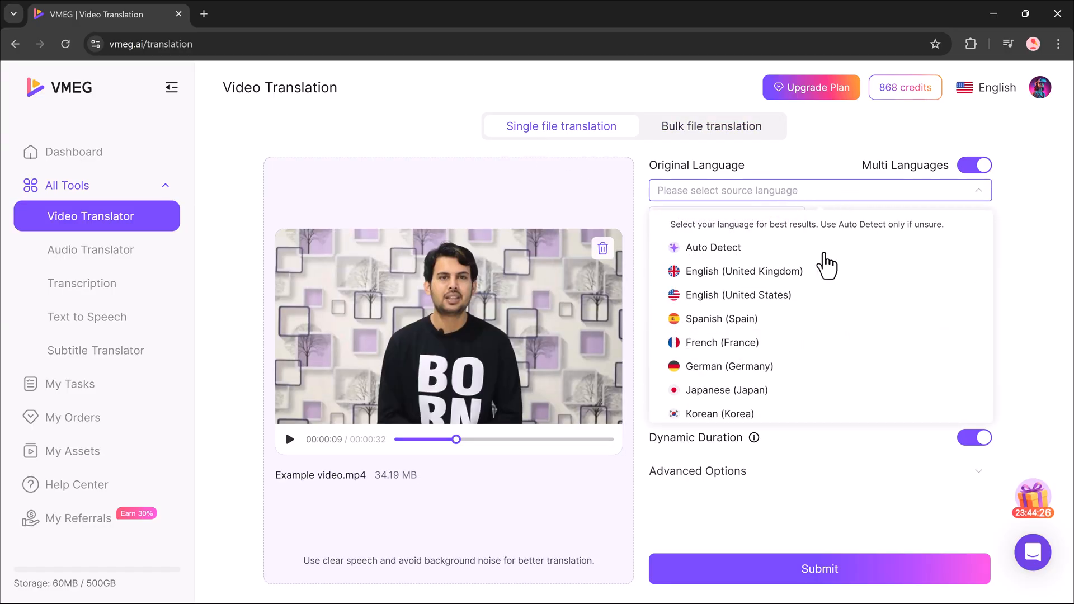
pyautogui.click(743, 271)
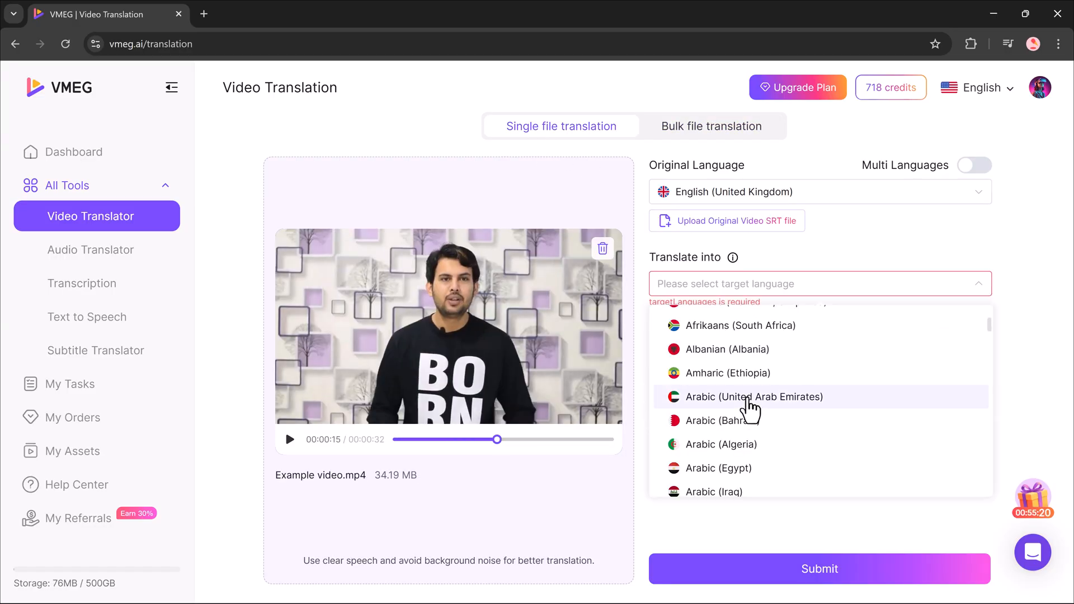
pyautogui.click(754, 396)
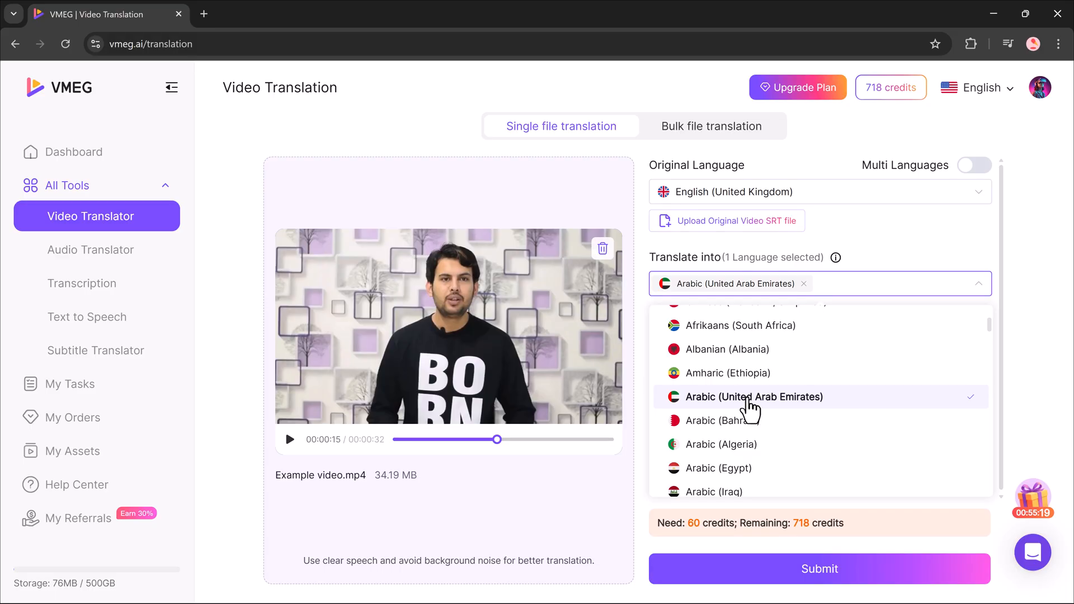
pyautogui.click(751, 396)
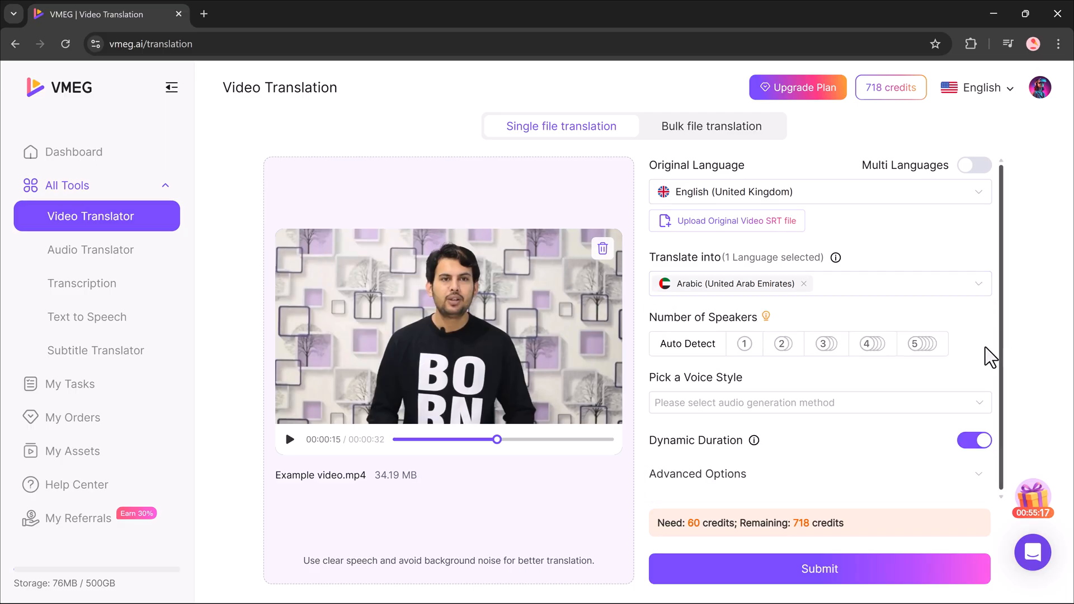
pyautogui.moveTo(744, 343)
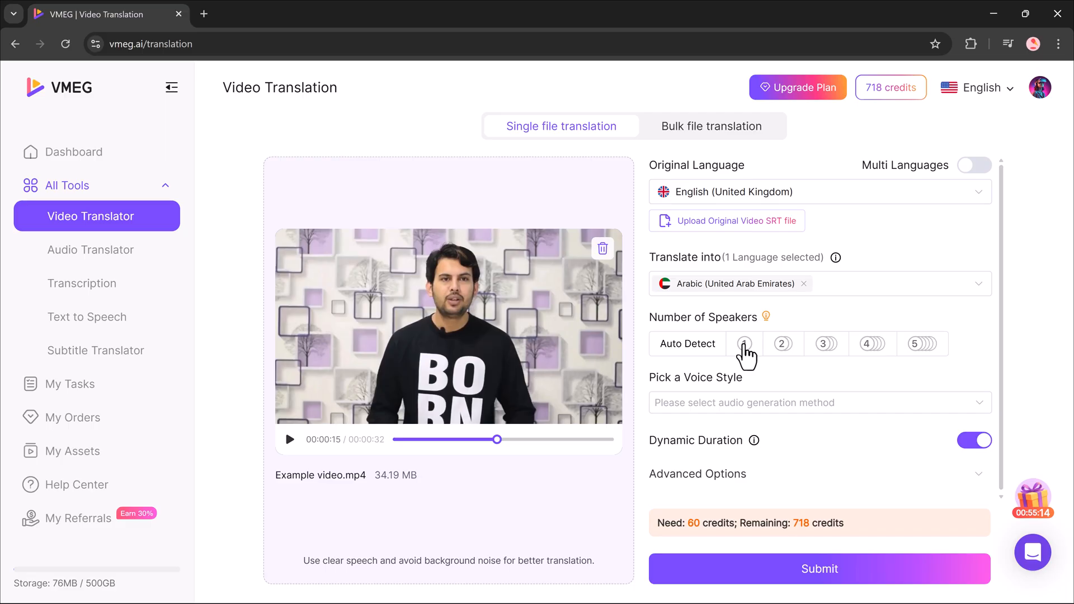
pyautogui.click(744, 343)
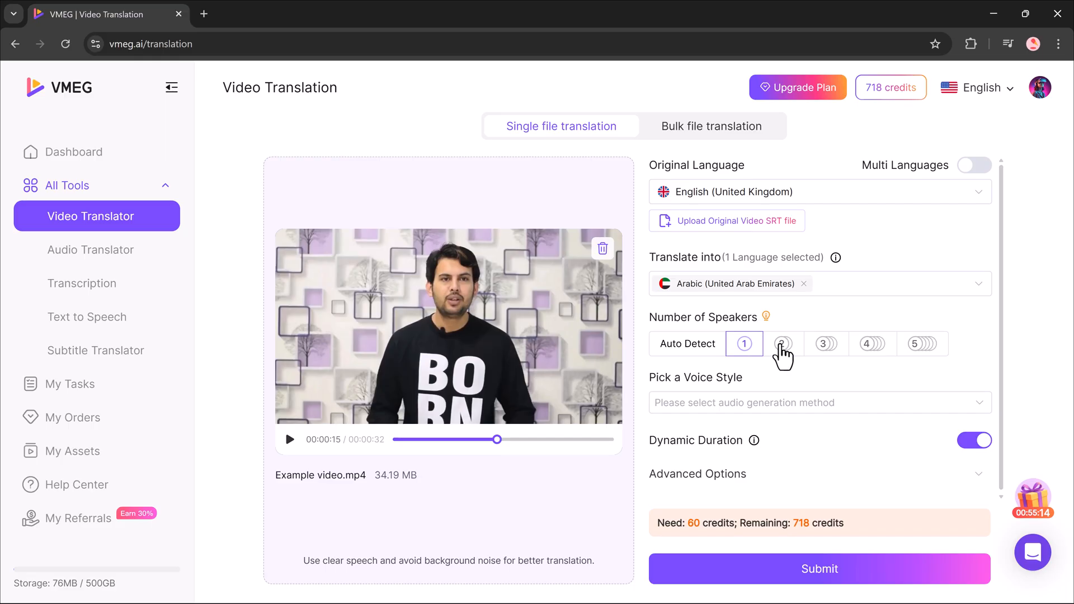
pyautogui.moveTo(925, 356)
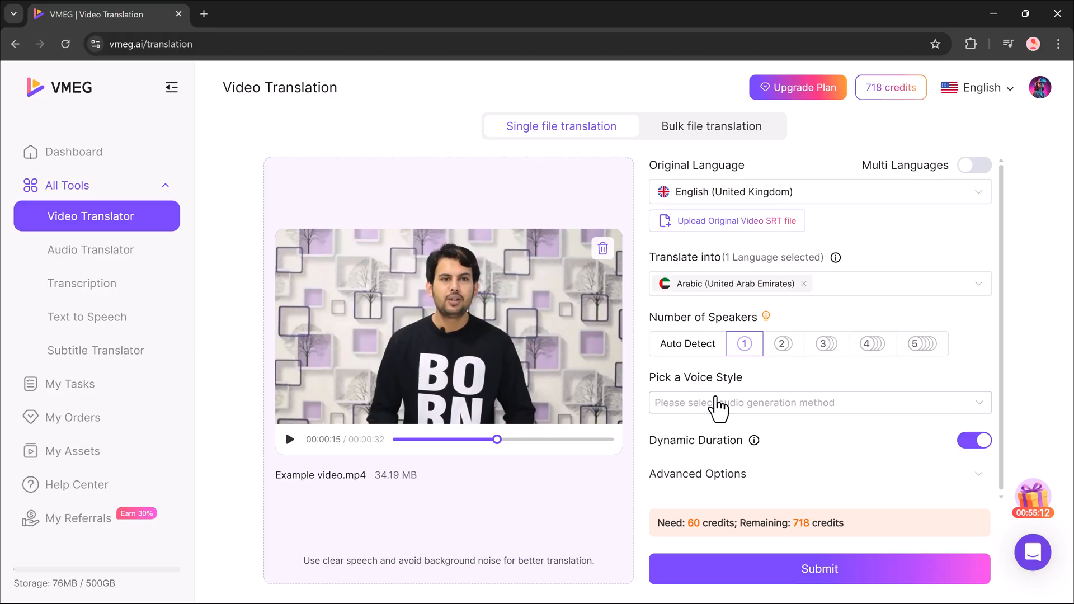
# Choose Clone Your Video Voices (Native Fluency), enable High Quality Transcription, and submit.
pyautogui.click(819, 403)
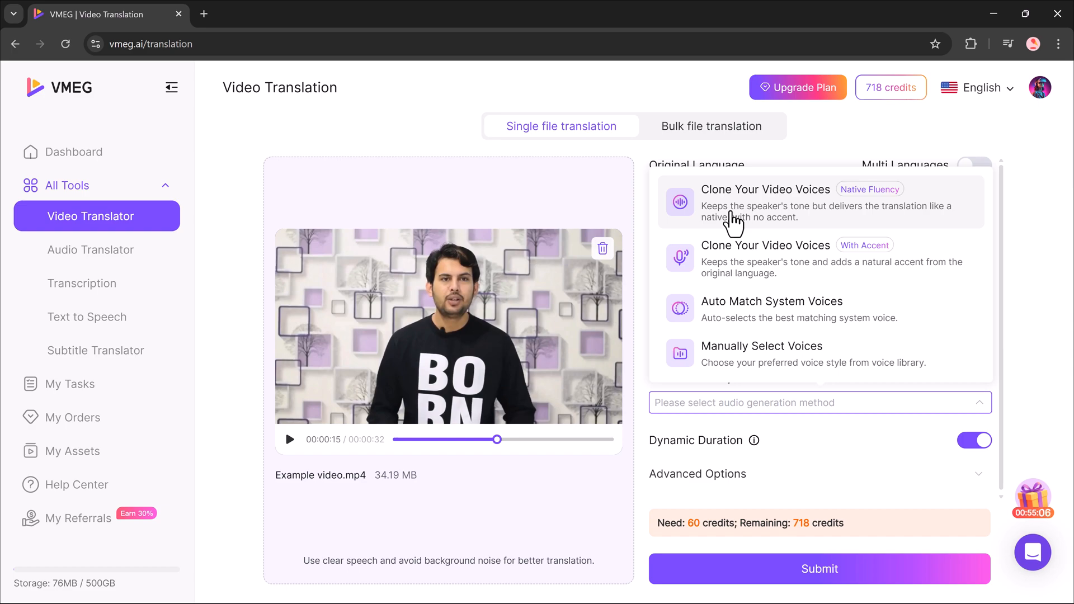
pyautogui.click(766, 202)
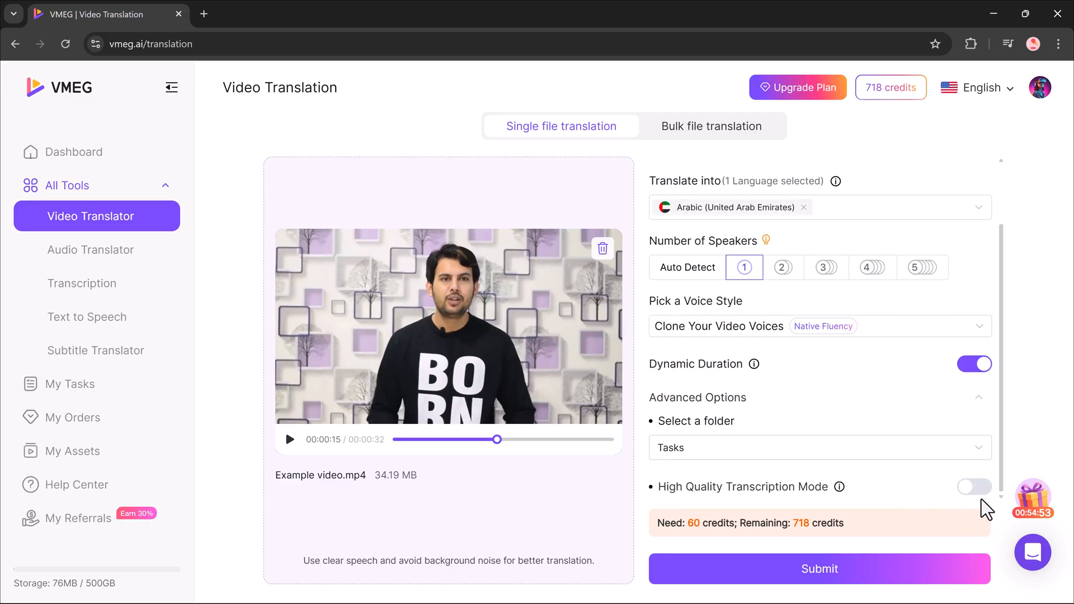
pyautogui.click(973, 486)
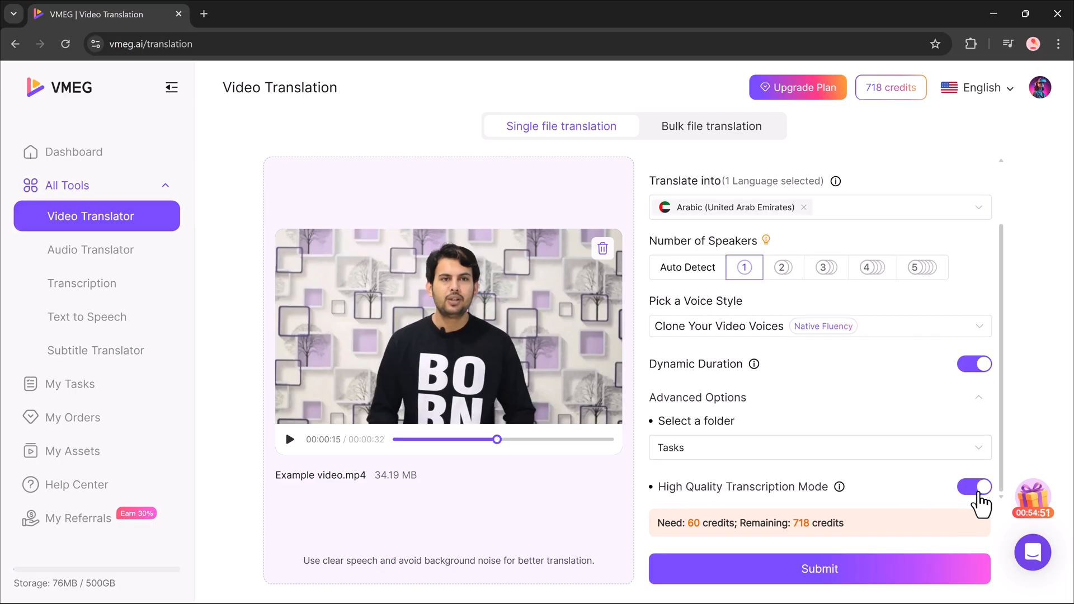
pyautogui.click(819, 568)
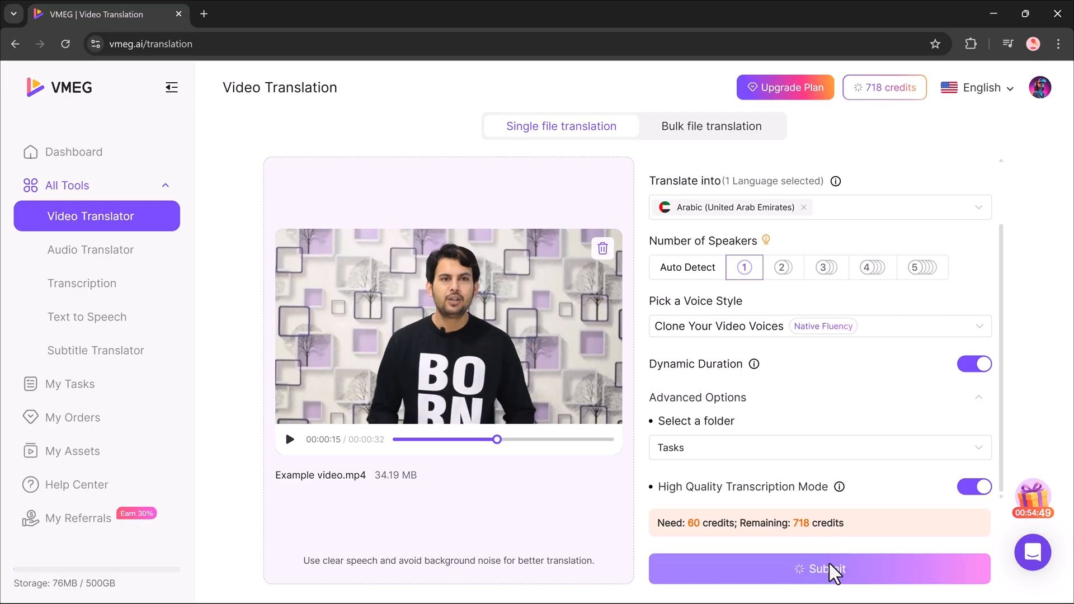
# Confirm the 60-credit submission to open the finished Arabic translation in the editor.
pyautogui.click(819, 568)
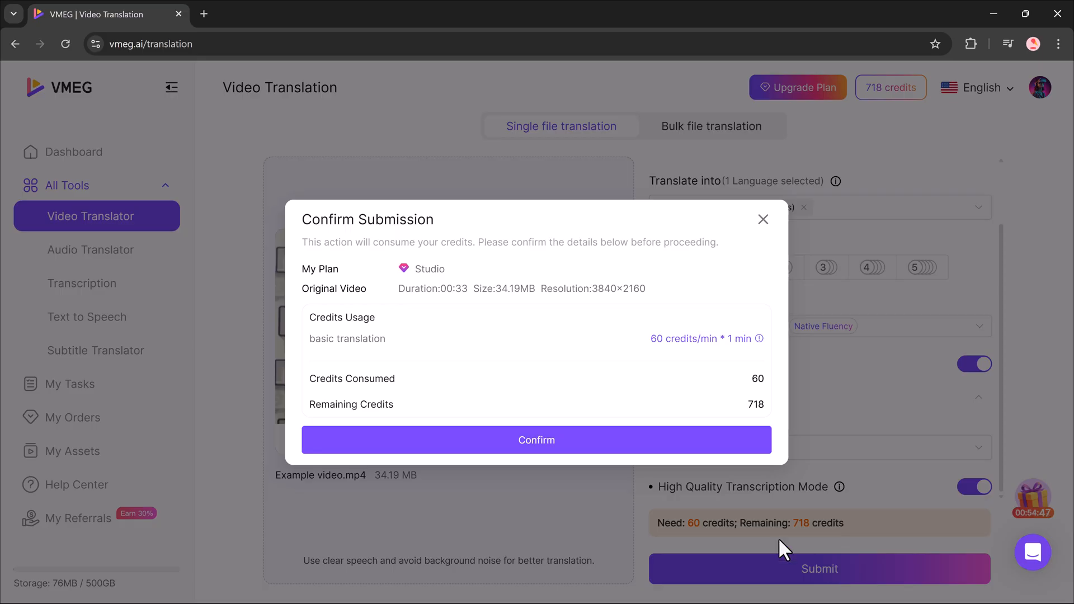
pyautogui.click(537, 440)
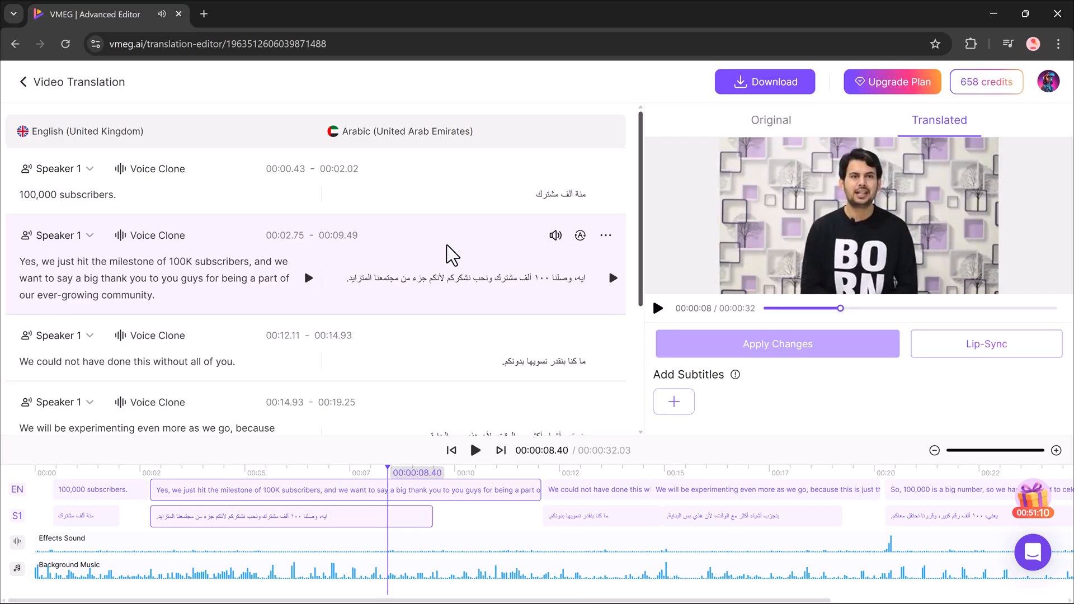
# Redo the first line's voice clone from four reference lines, applying Custom Voice 1.
pyautogui.tripleClick(154, 261)
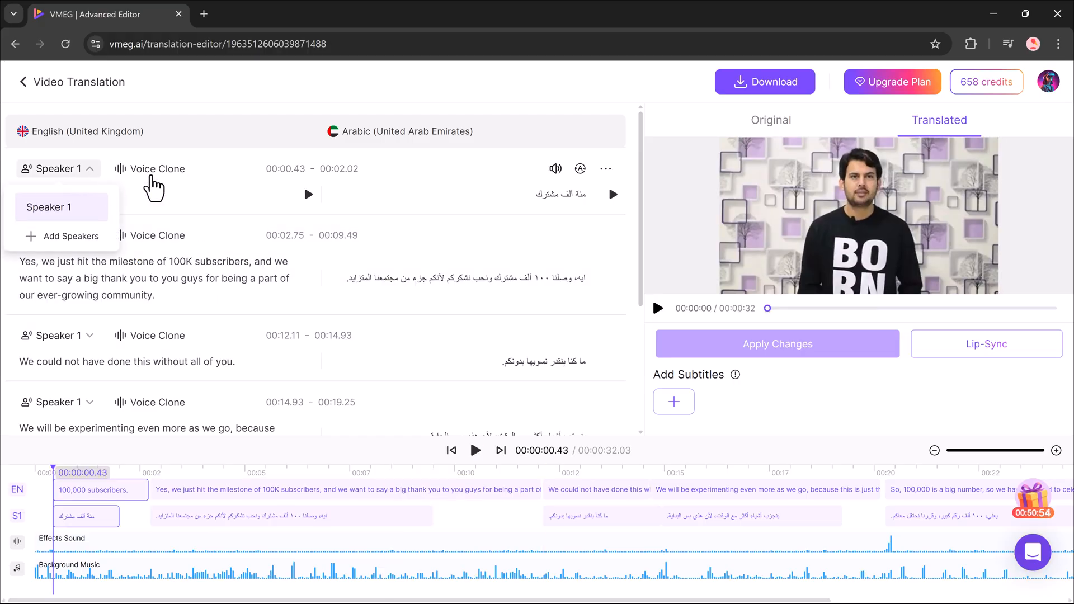
pyautogui.click(156, 168)
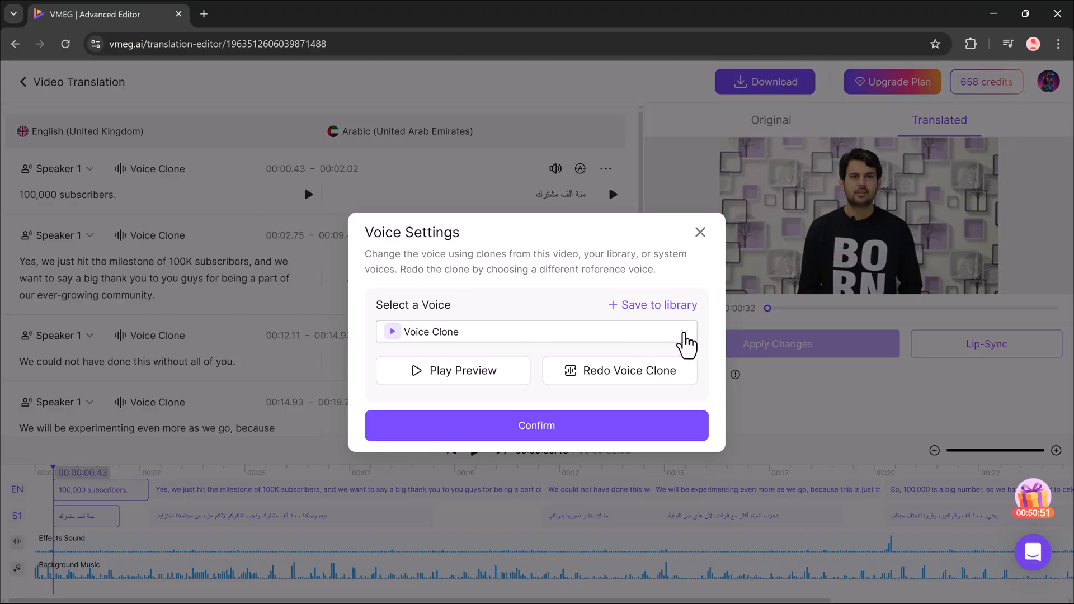
pyautogui.click(618, 370)
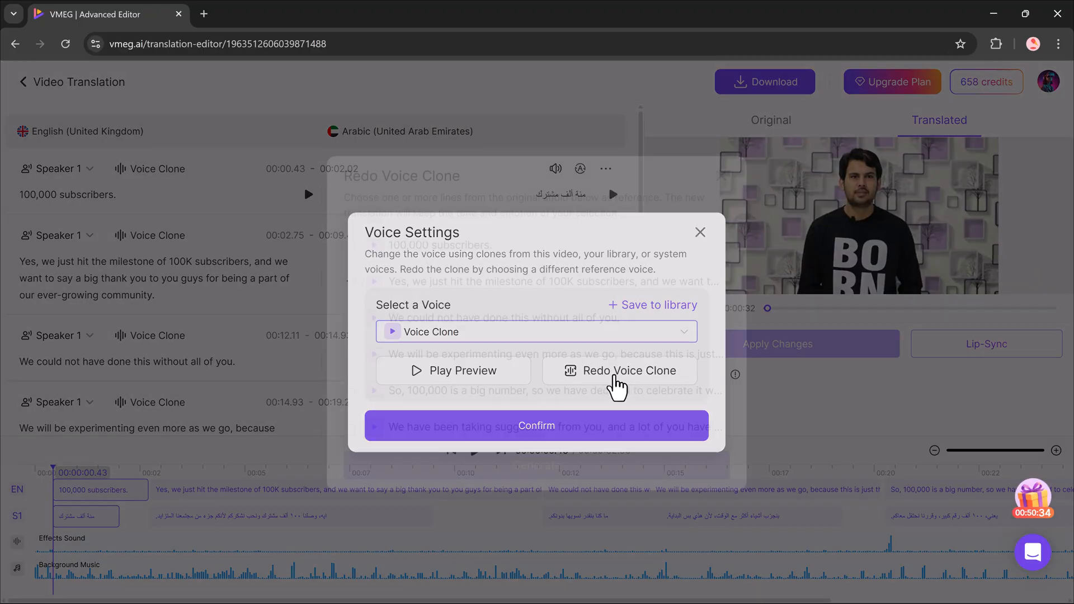
pyautogui.click(620, 370)
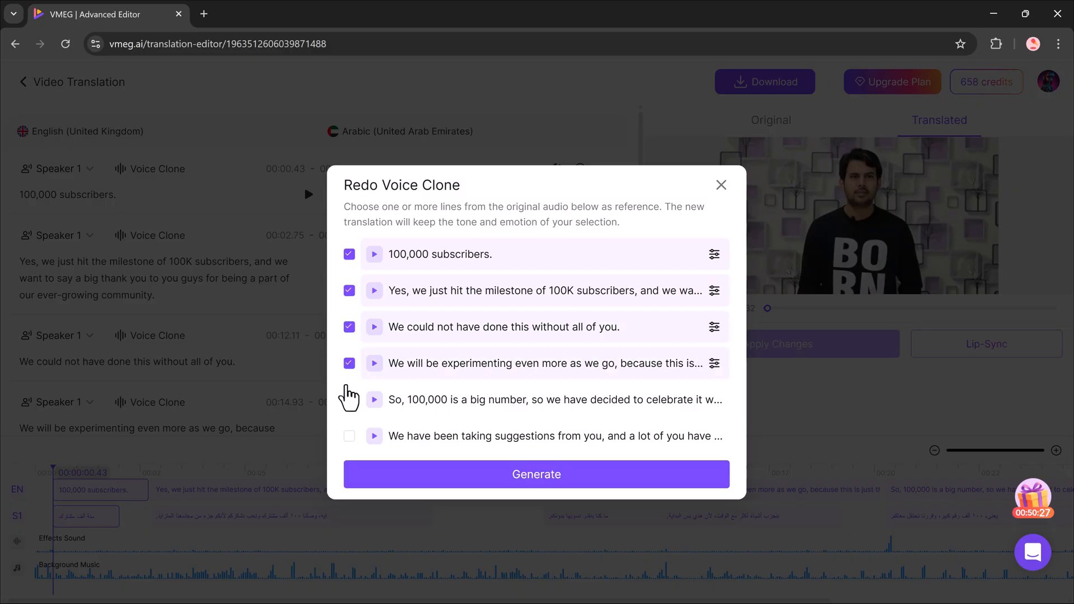
pyautogui.click(536, 474)
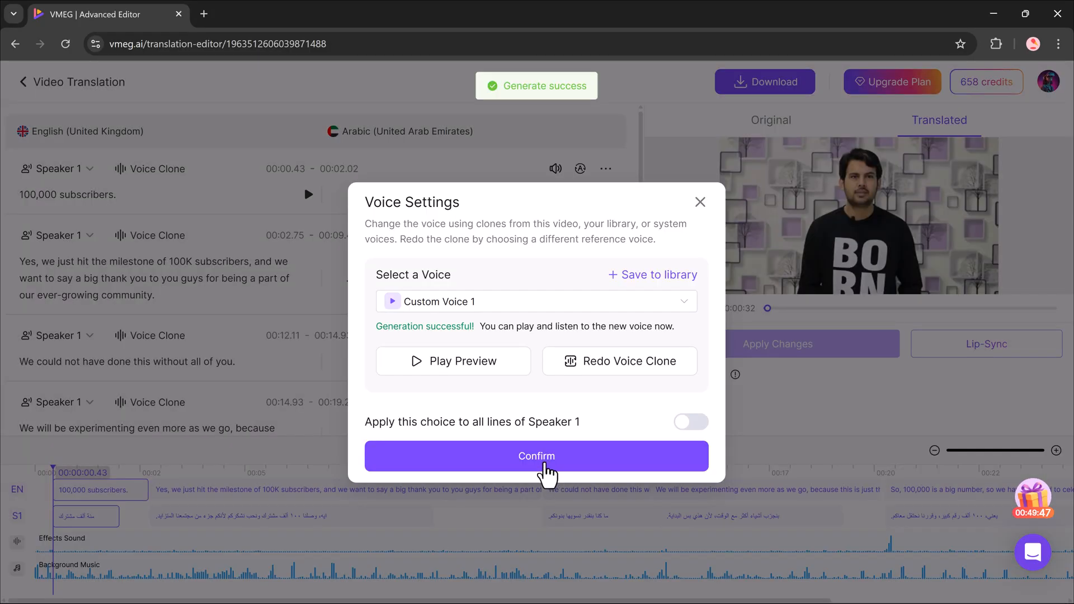
pyautogui.click(536, 456)
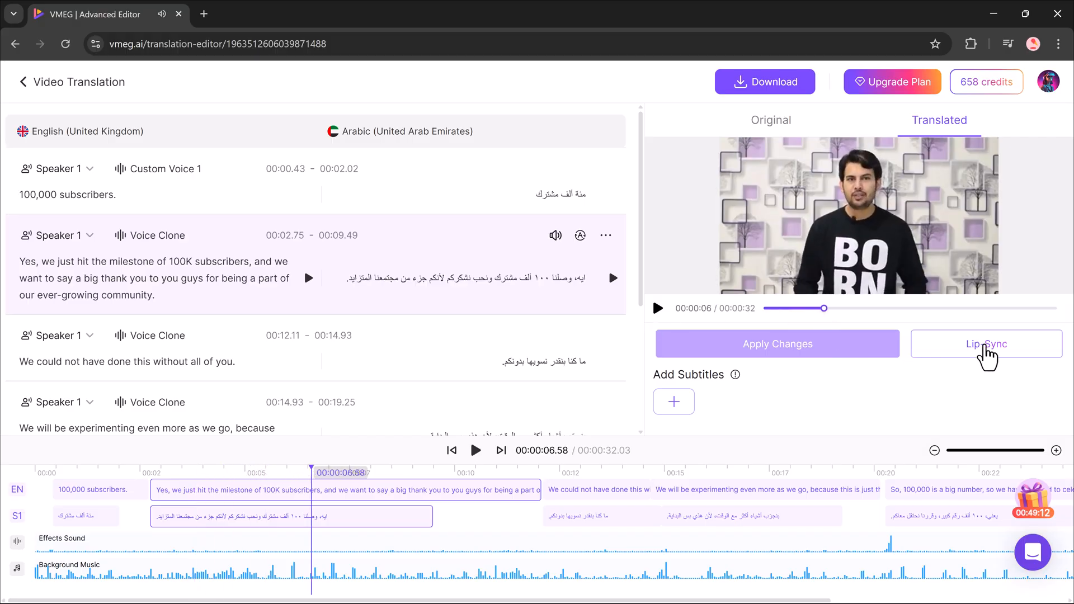
# Apply lip sync to the Arabic dub, accepting the advice and the 30-credit charge.
pyautogui.click(985, 343)
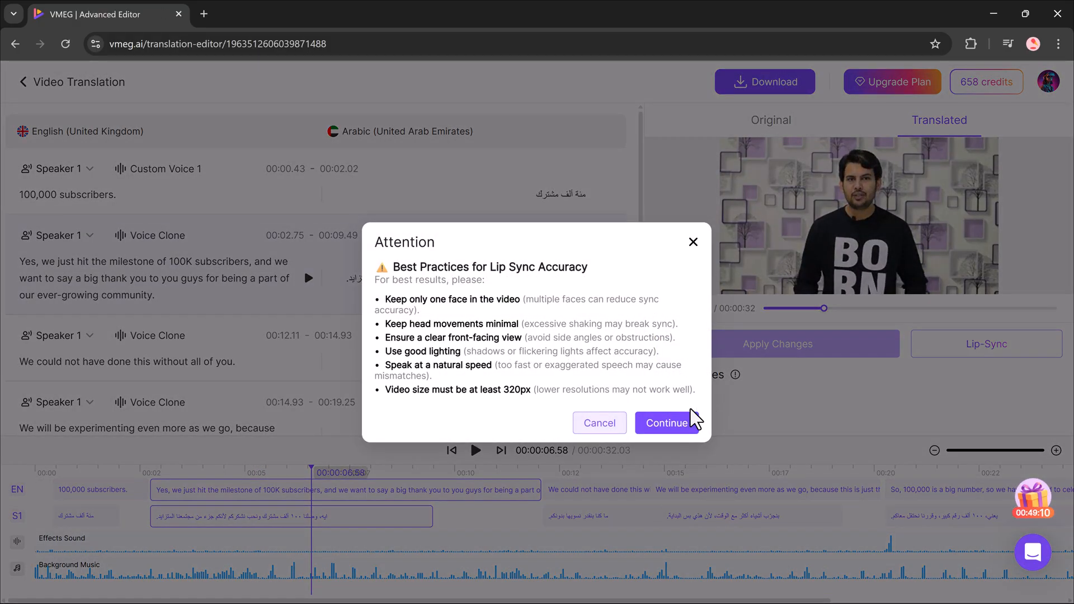
pyautogui.click(665, 423)
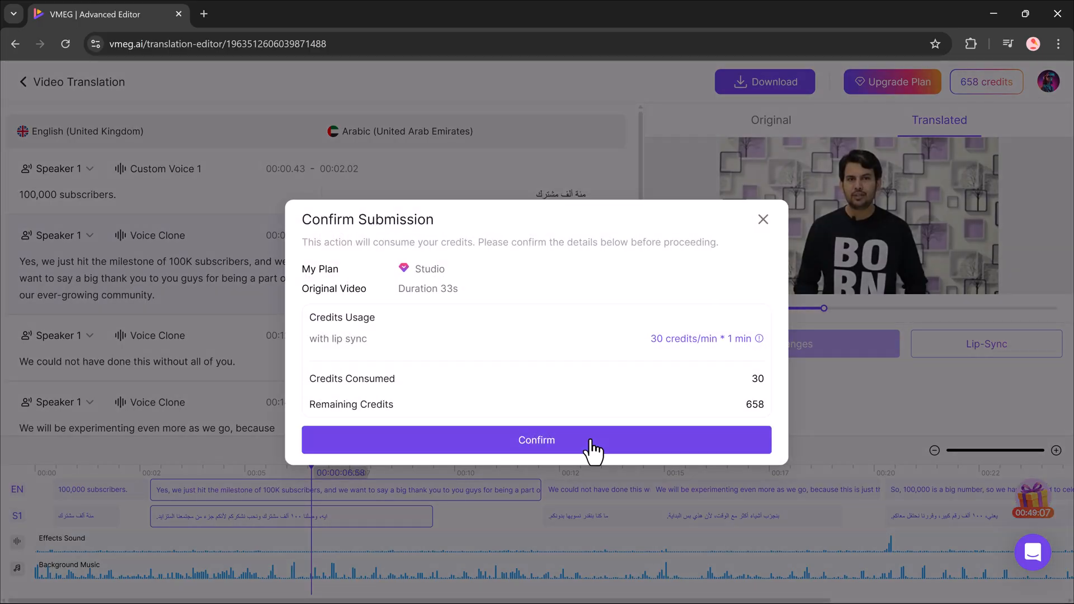
pyautogui.click(536, 440)
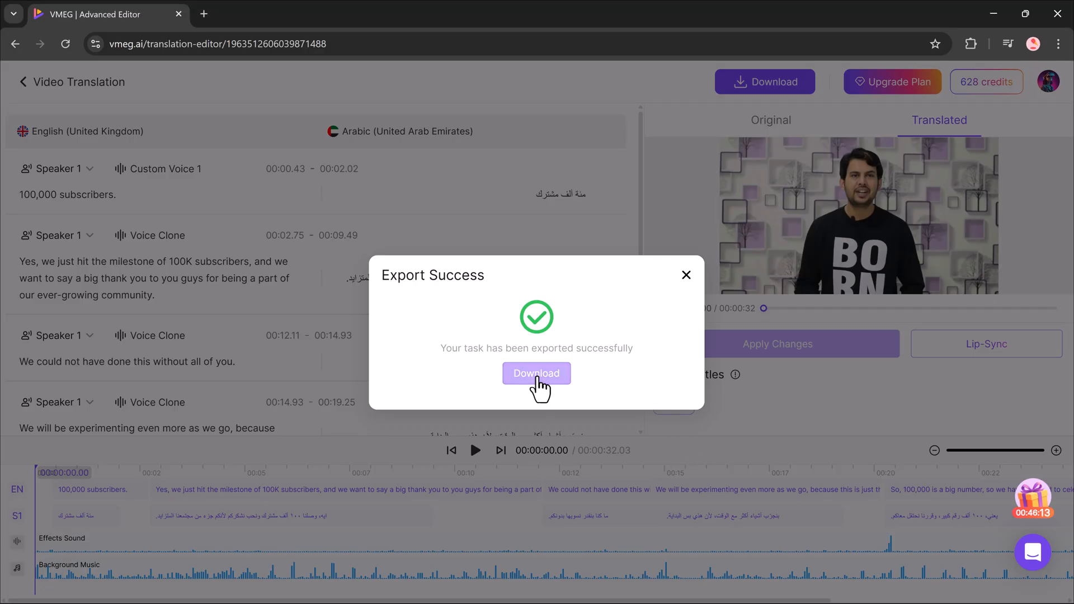
# Download the exported lip-synced video and pause its preview.
pyautogui.click(536, 373)
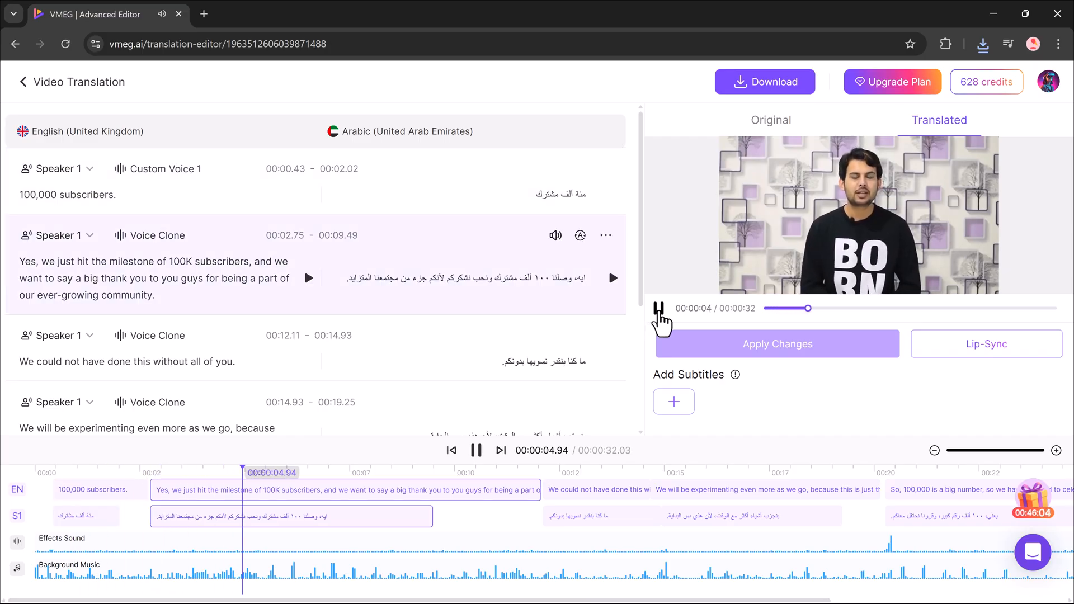
pyautogui.click(476, 450)
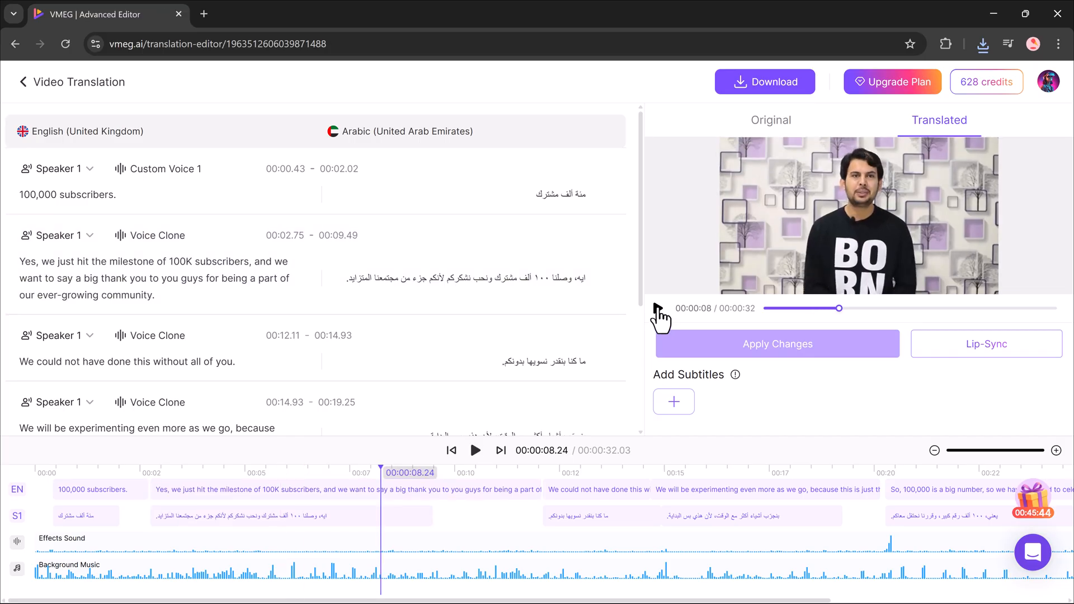
pyautogui.scroll(-3)
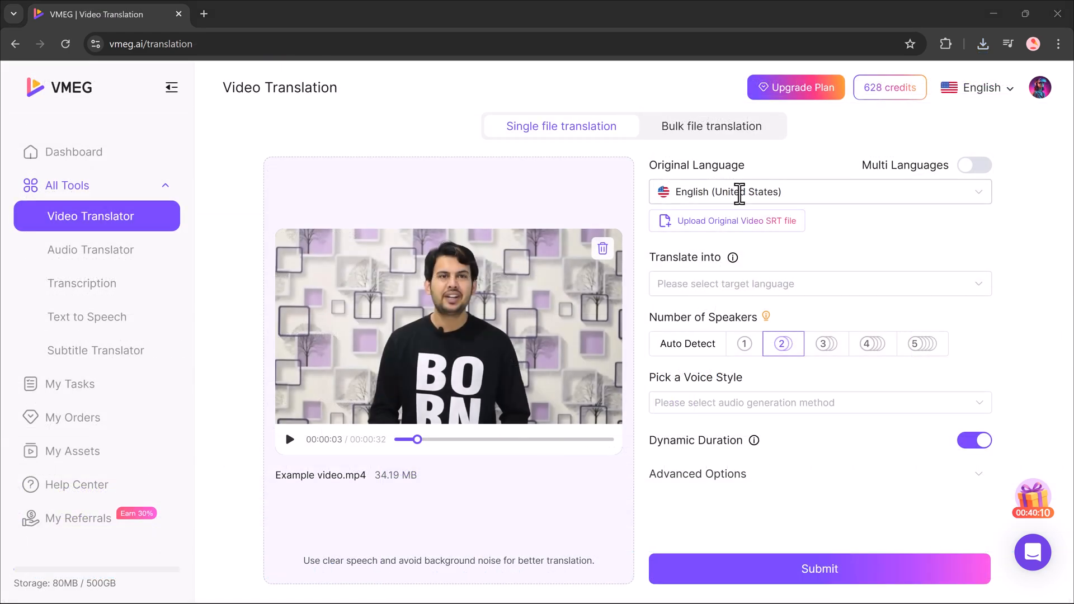
# Submit a Hindi (India) translation of the sample video and confirm the 60-credit charge.
pyautogui.click(818, 284)
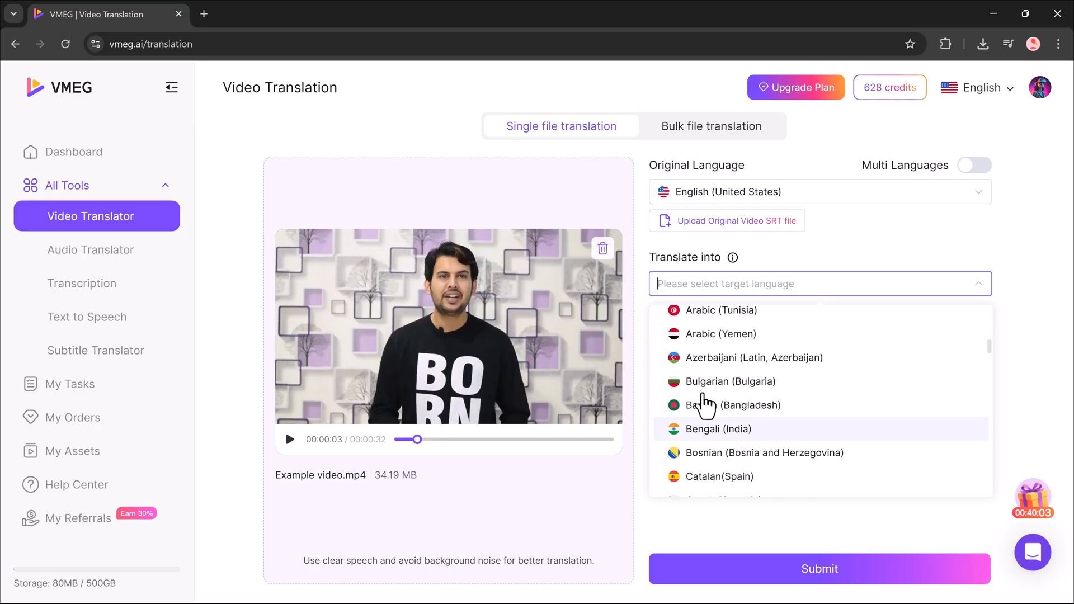
pyautogui.click(713, 384)
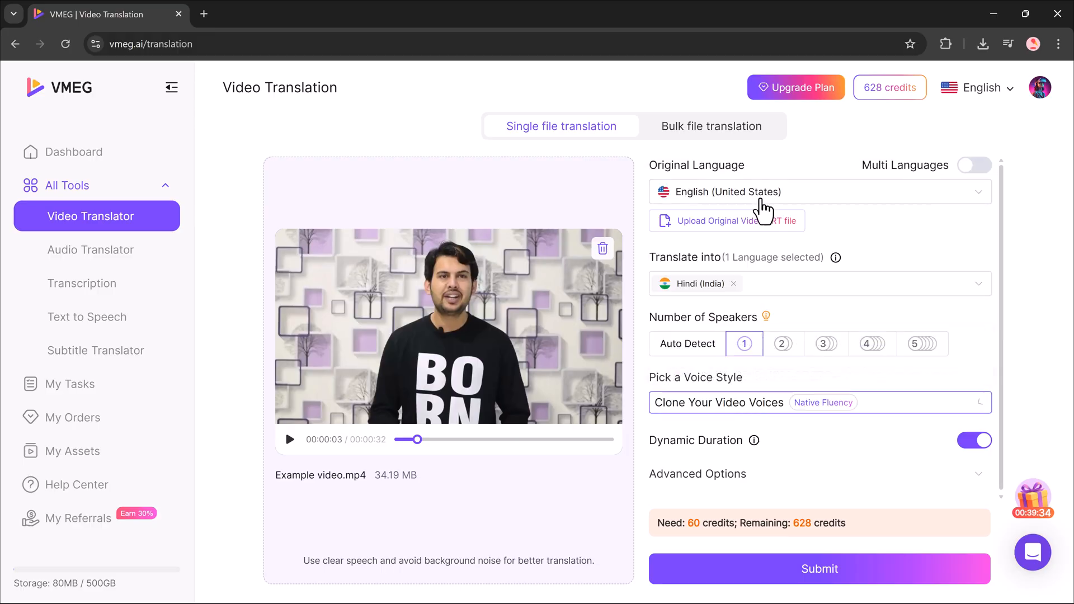
pyautogui.click(818, 569)
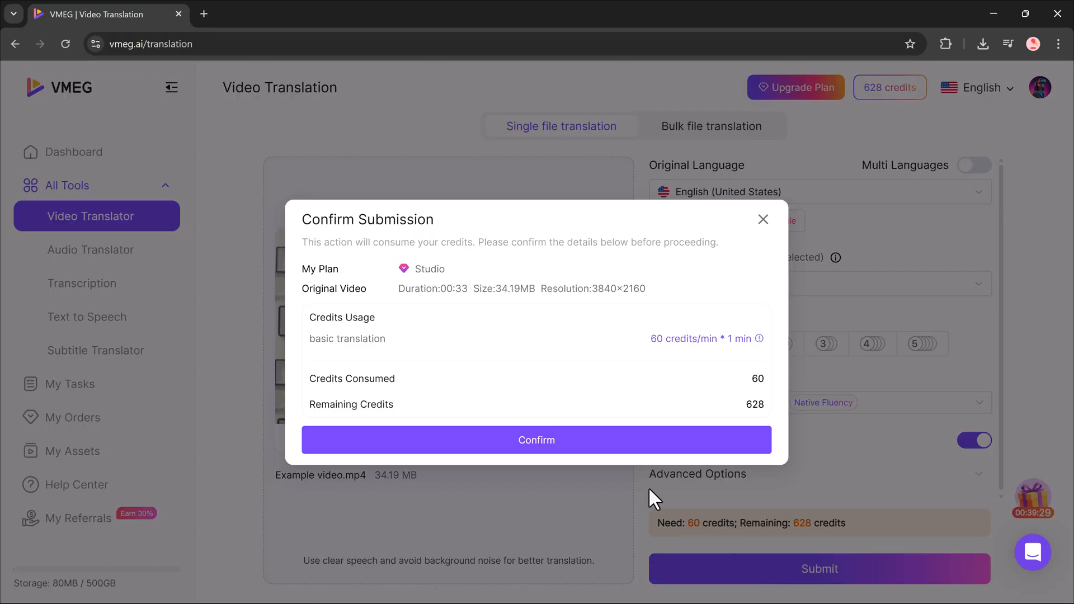
pyautogui.click(537, 440)
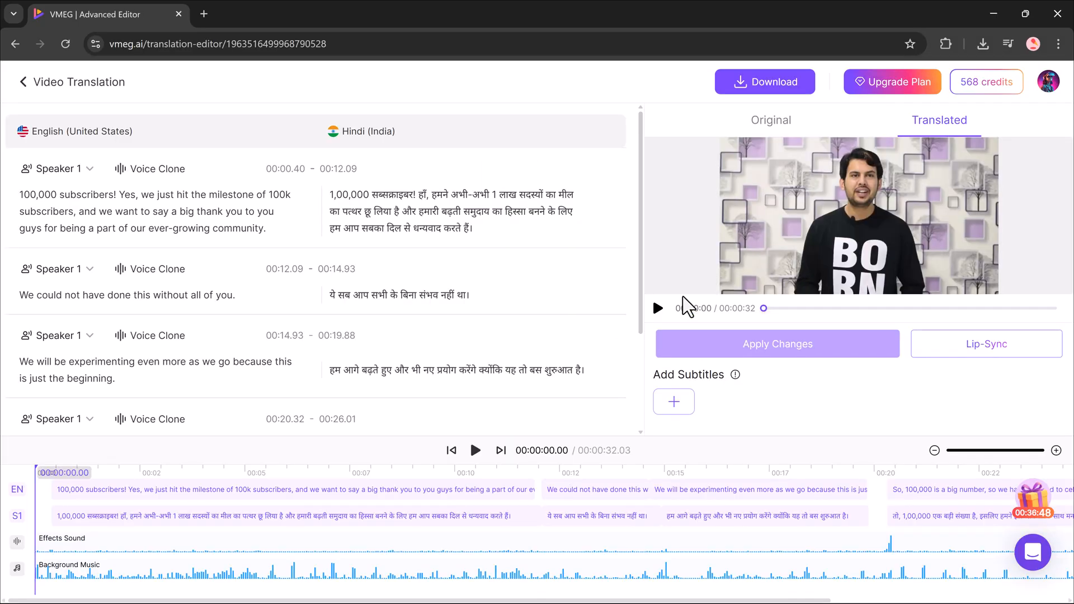
# Close Voice Settings unchanged and start lip sync on the Hindi dub, accepting the advice.
pyautogui.click(656, 308)
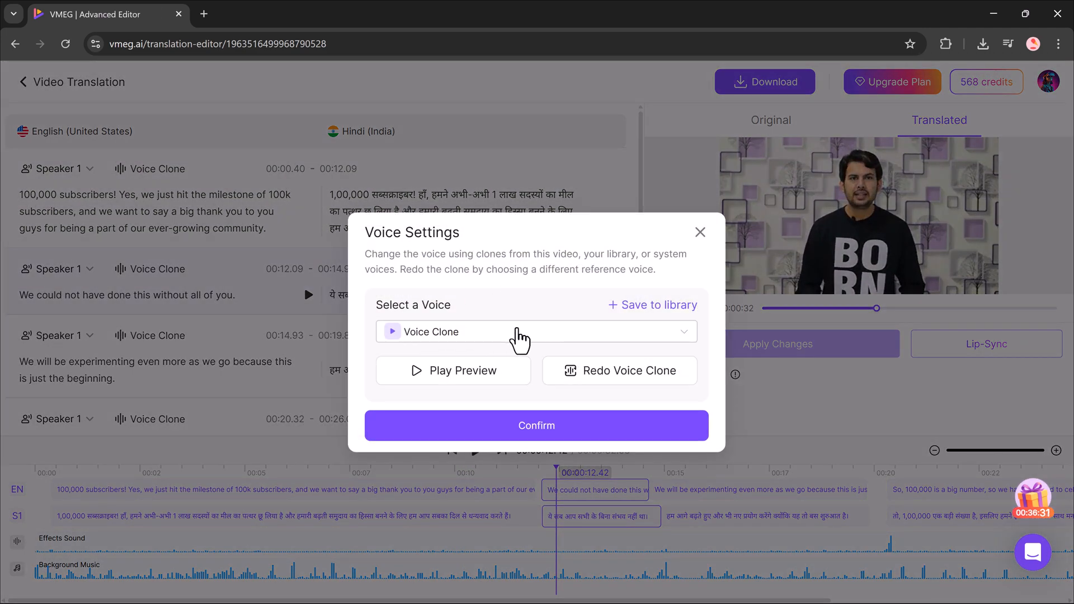
pyautogui.click(700, 232)
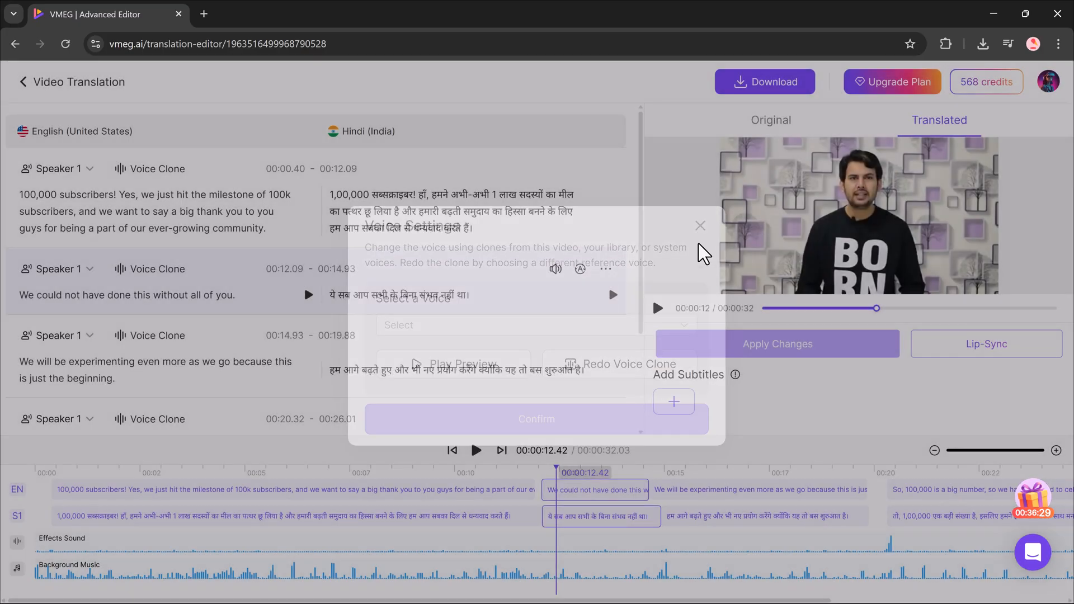
pyautogui.click(699, 225)
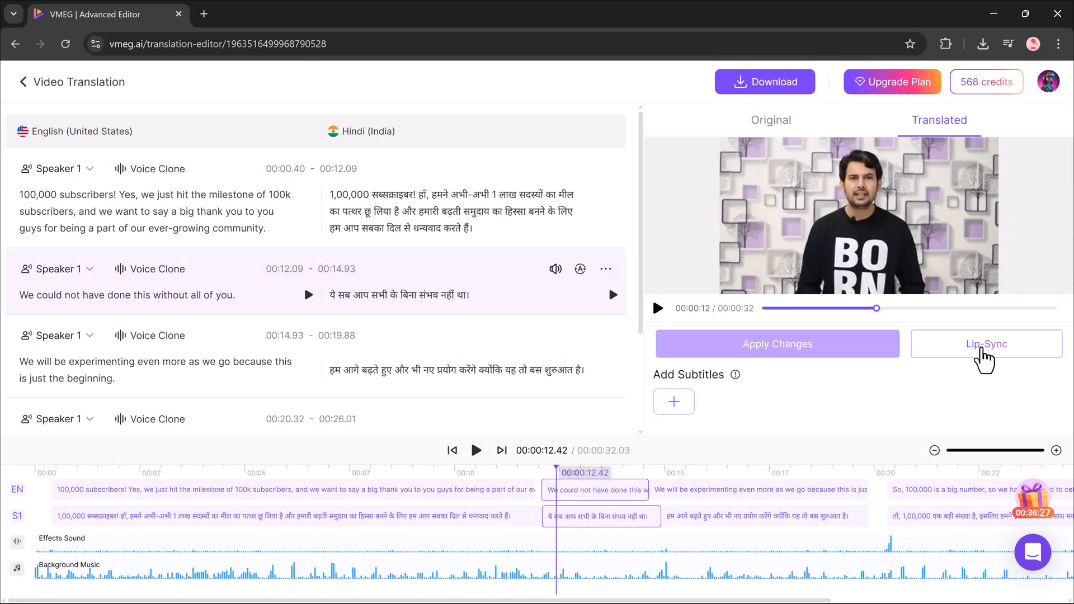
pyautogui.click(985, 343)
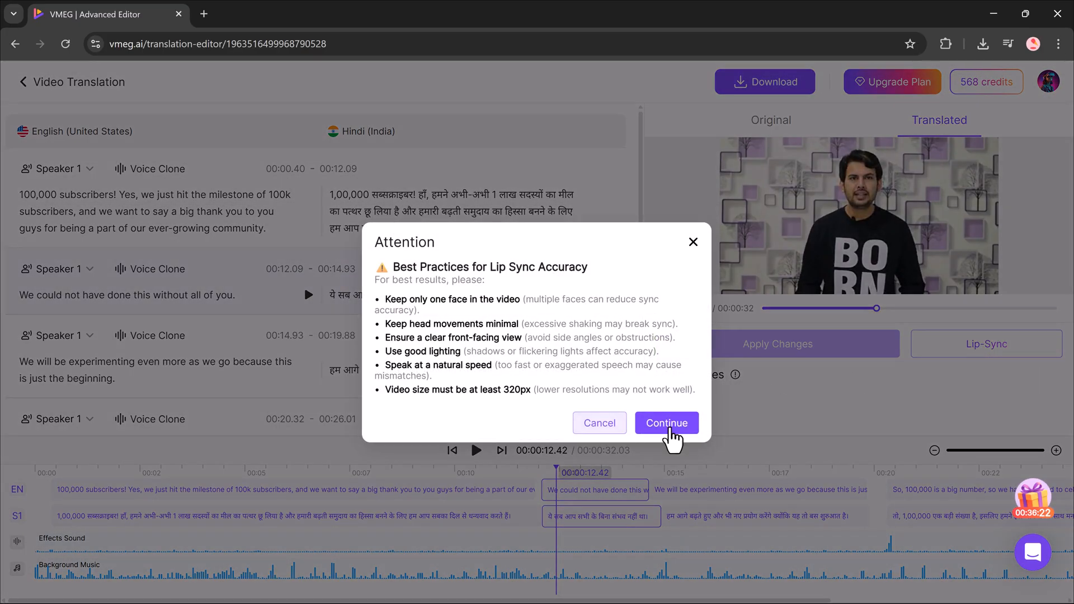
pyautogui.click(666, 422)
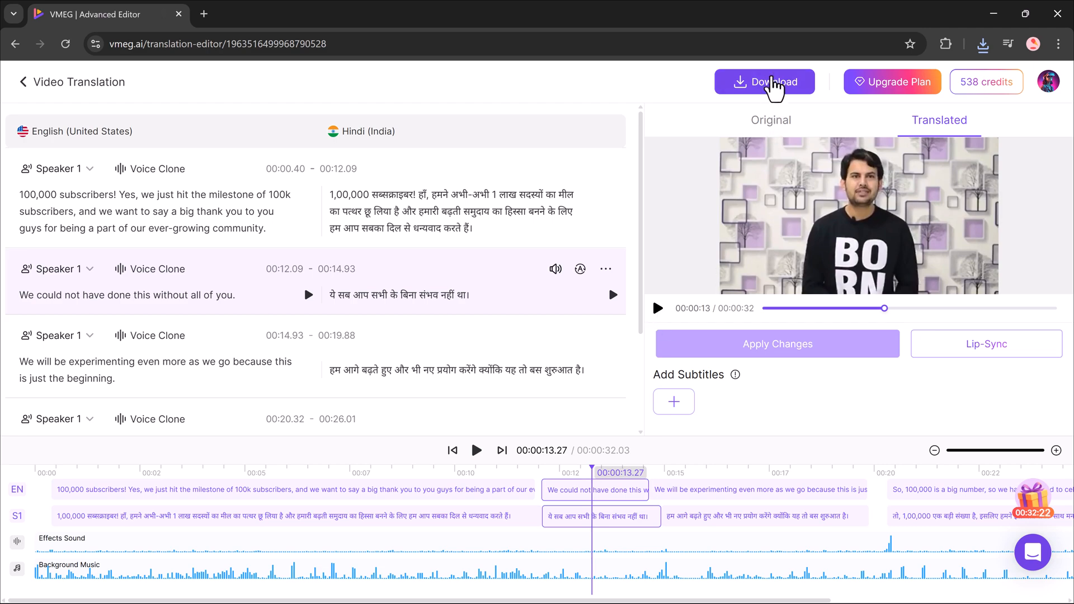
# Show the download options for the lip-synced Hindi video.
pyautogui.click(764, 83)
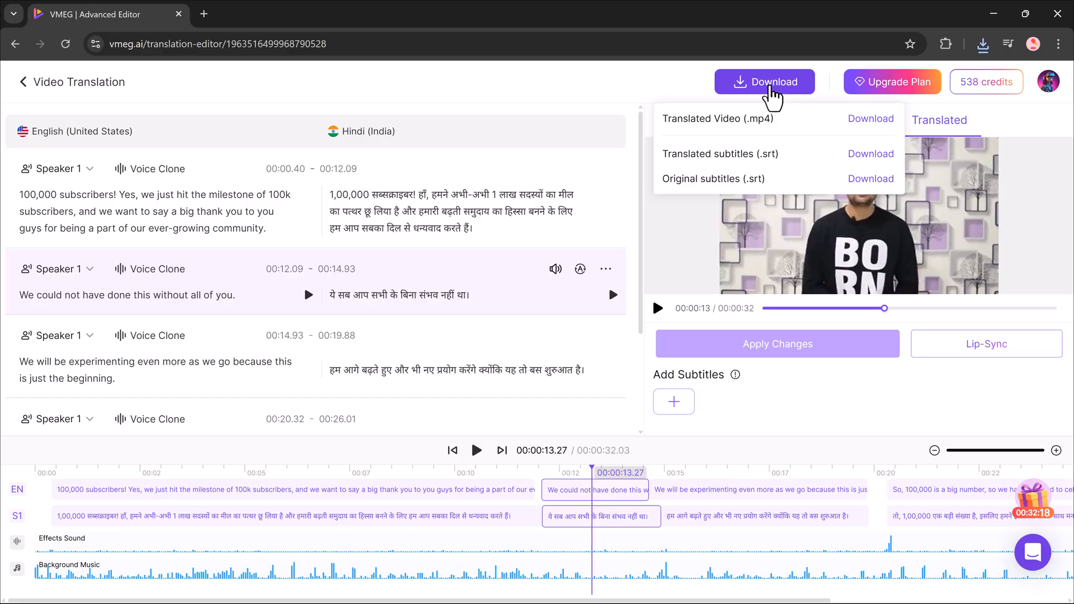
pyautogui.moveTo(671, 241)
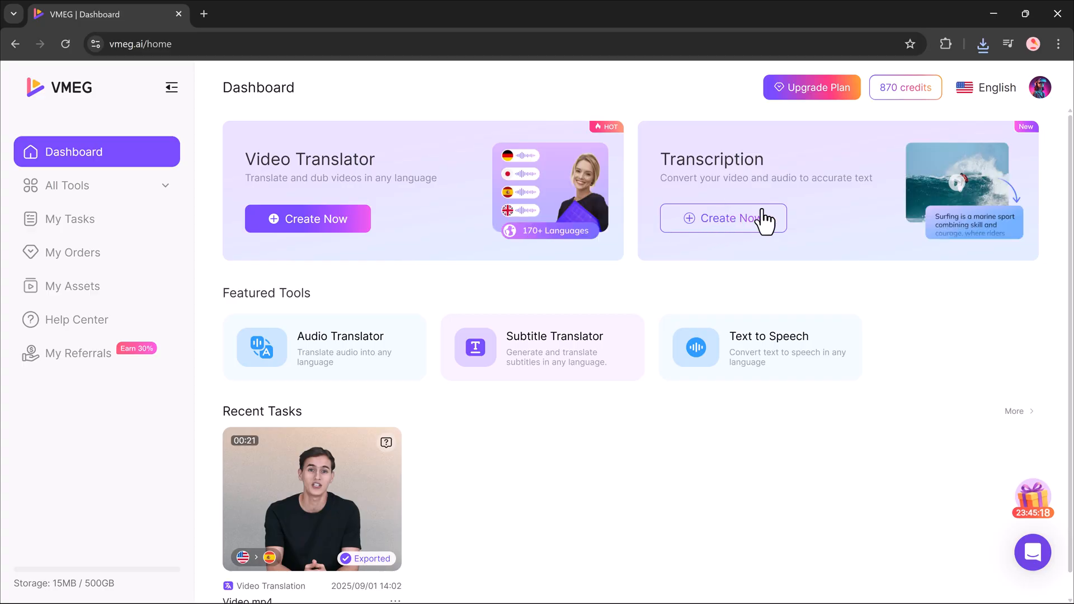
pyautogui.moveTo(754, 224)
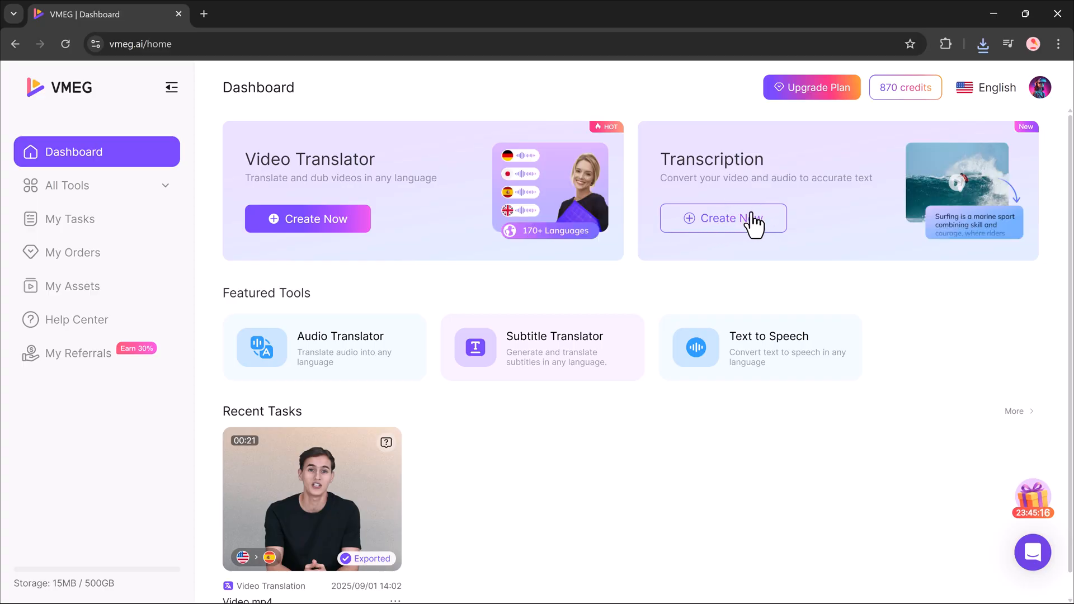
# Upload Video.mp4 for Accurate-mode transcription and confirm spending 2 credits to submit it.
pyautogui.click(722, 219)
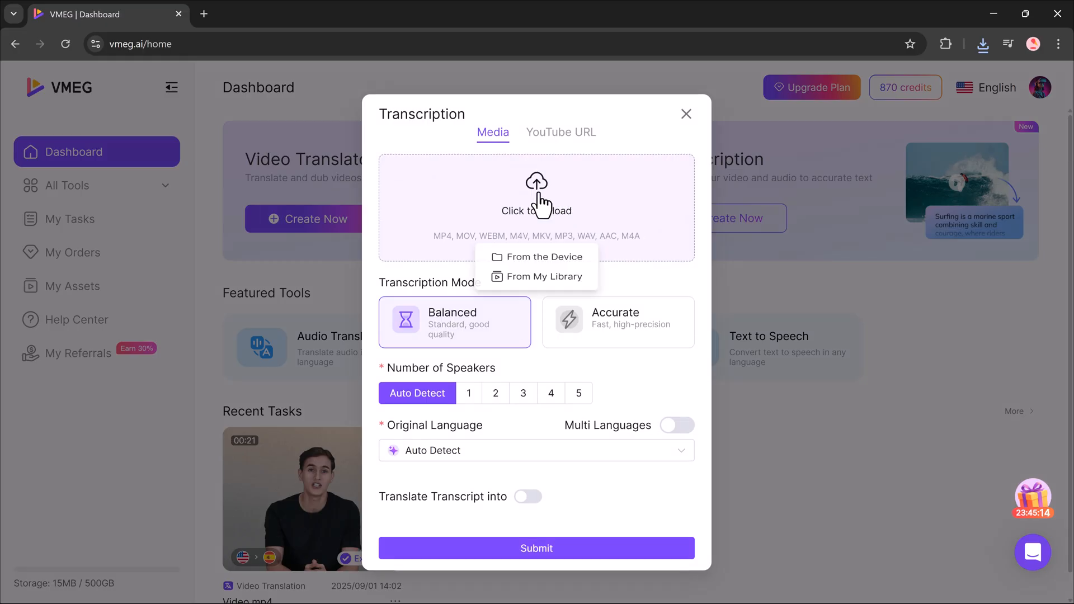
pyautogui.click(543, 256)
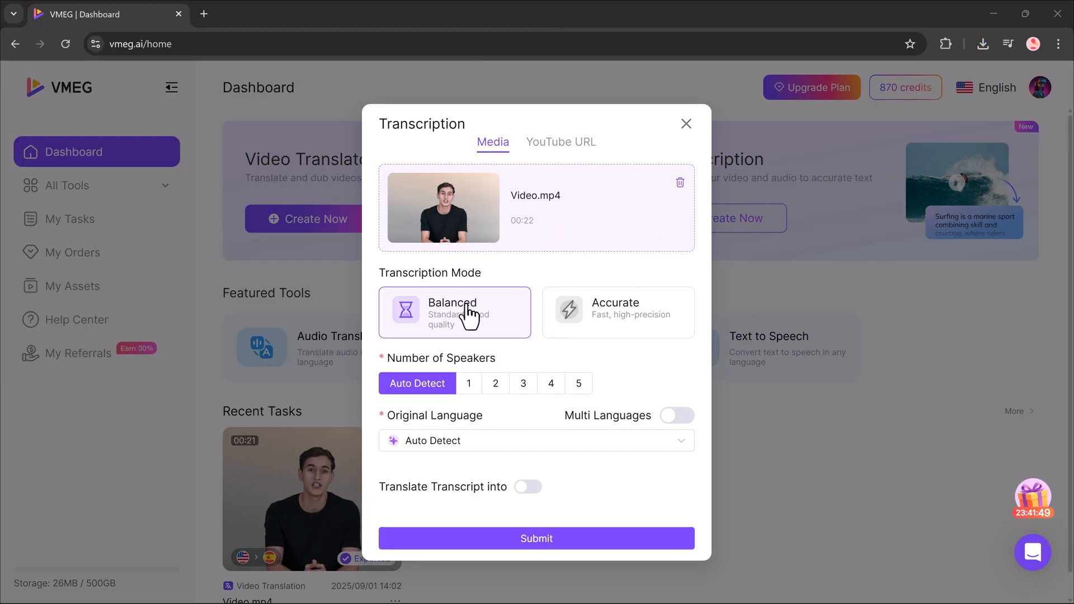
pyautogui.click(616, 312)
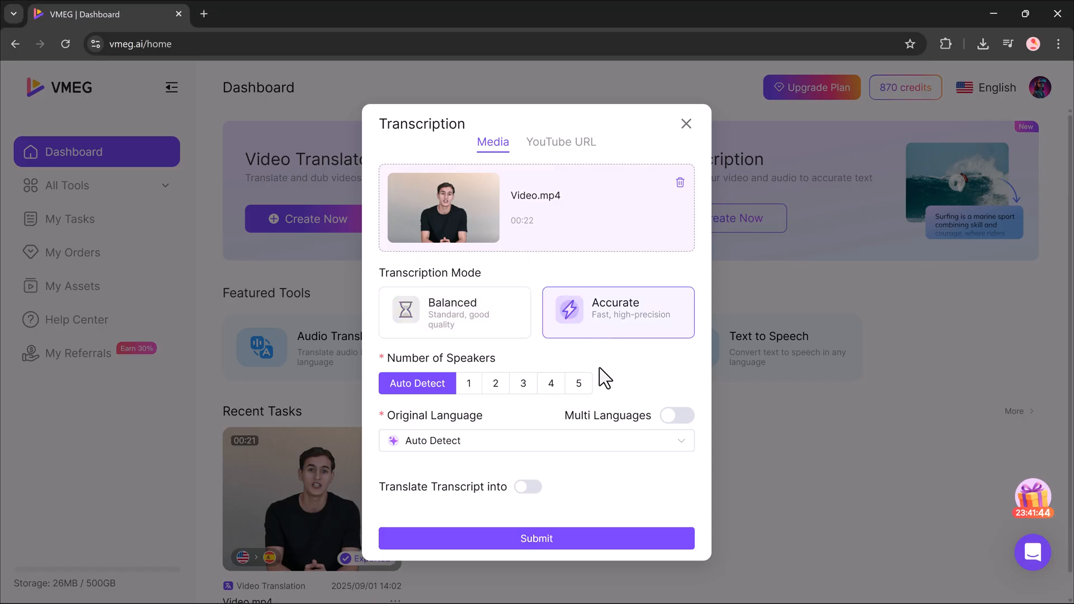
pyautogui.click(536, 440)
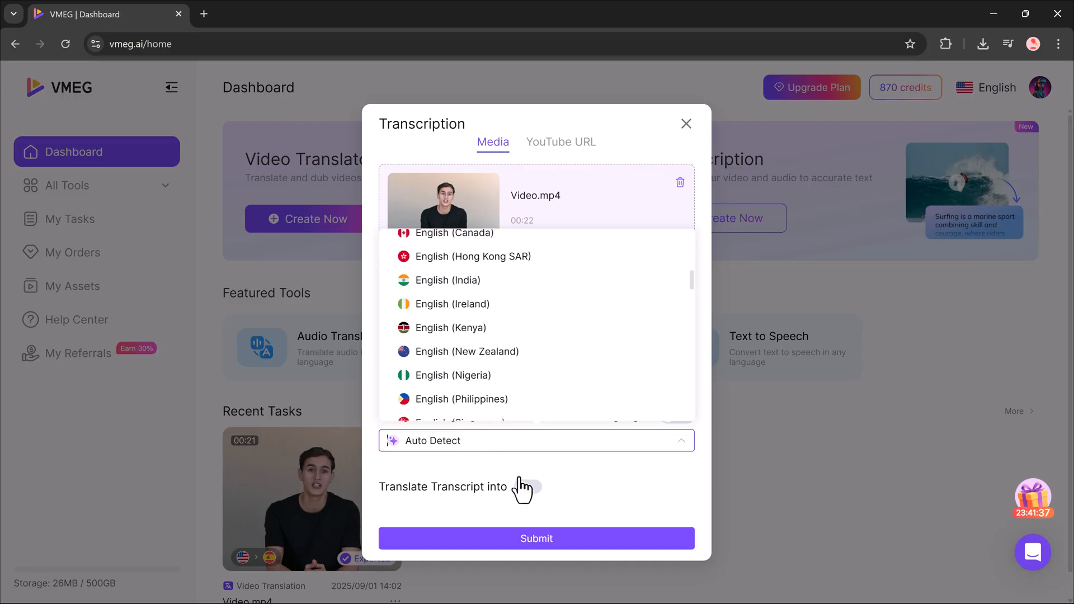
pyautogui.click(536, 538)
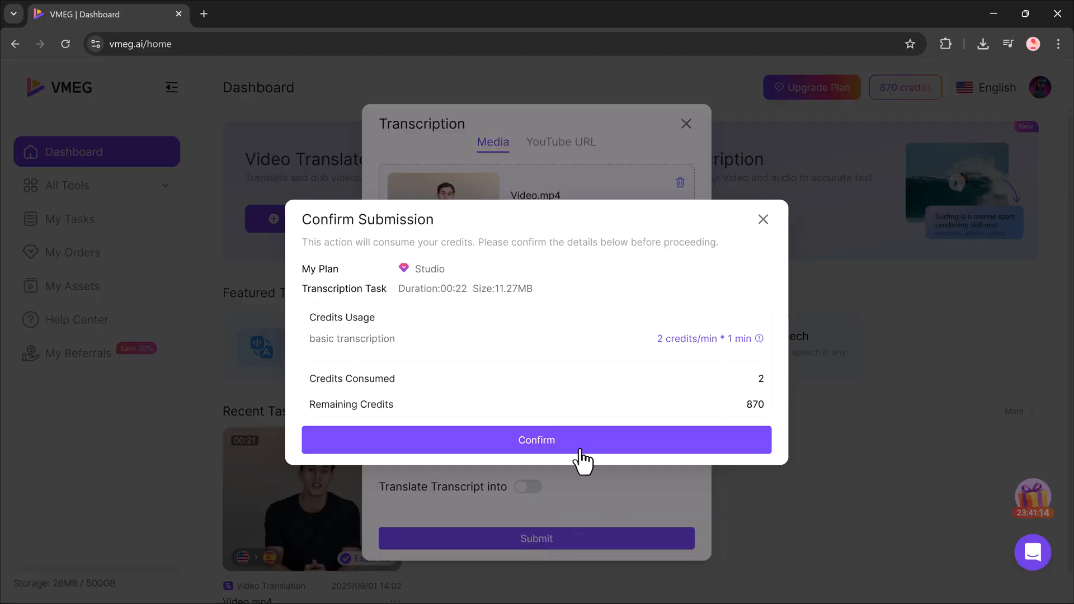
pyautogui.click(536, 439)
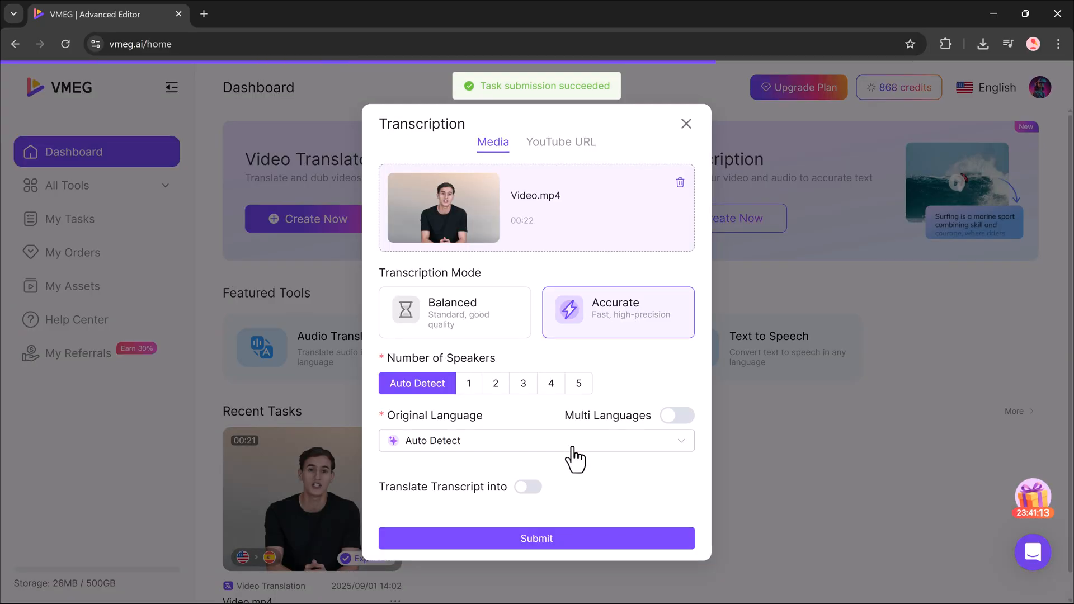
pyautogui.click(536, 537)
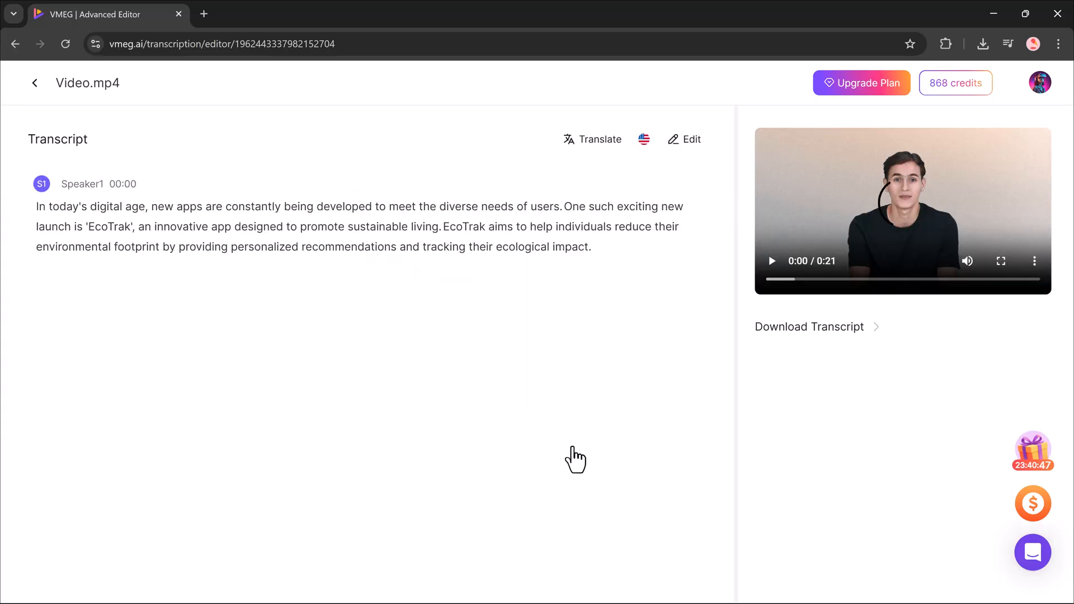
pyautogui.moveTo(637, 558)
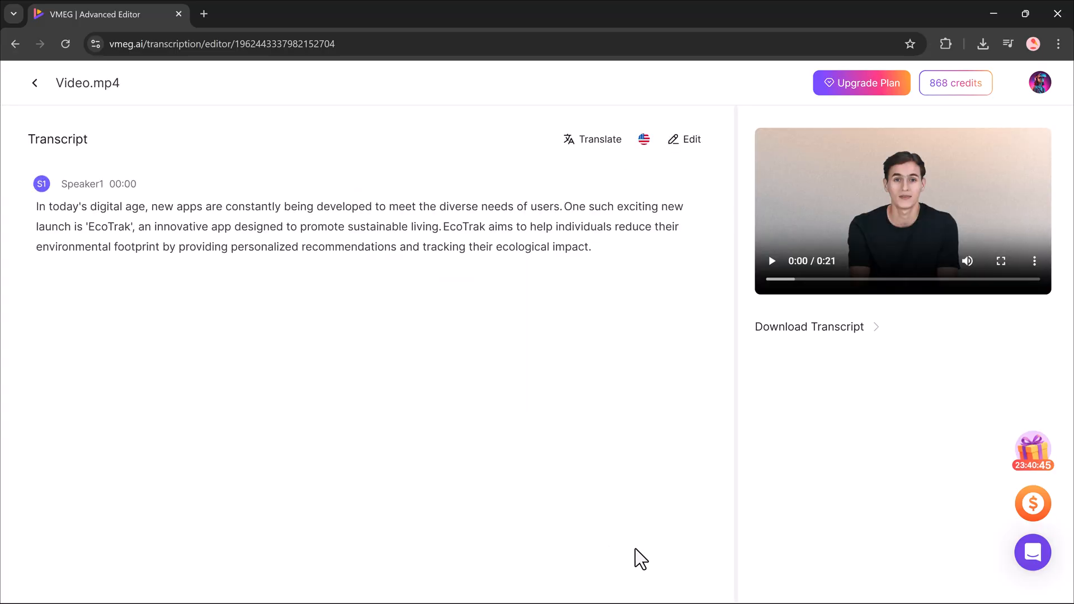
pyautogui.click(770, 260)
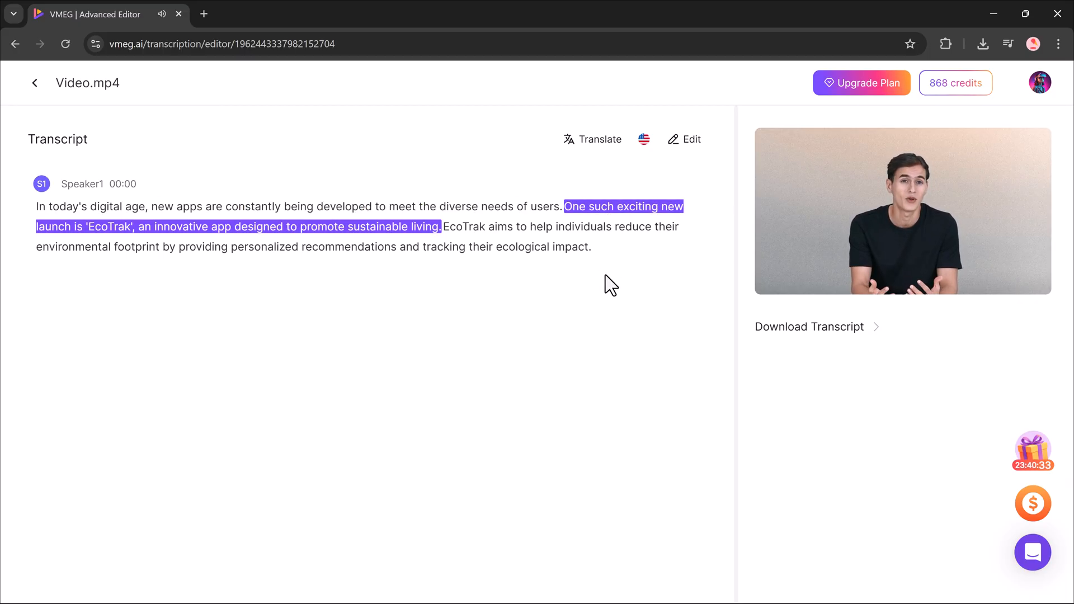
pyautogui.click(609, 283)
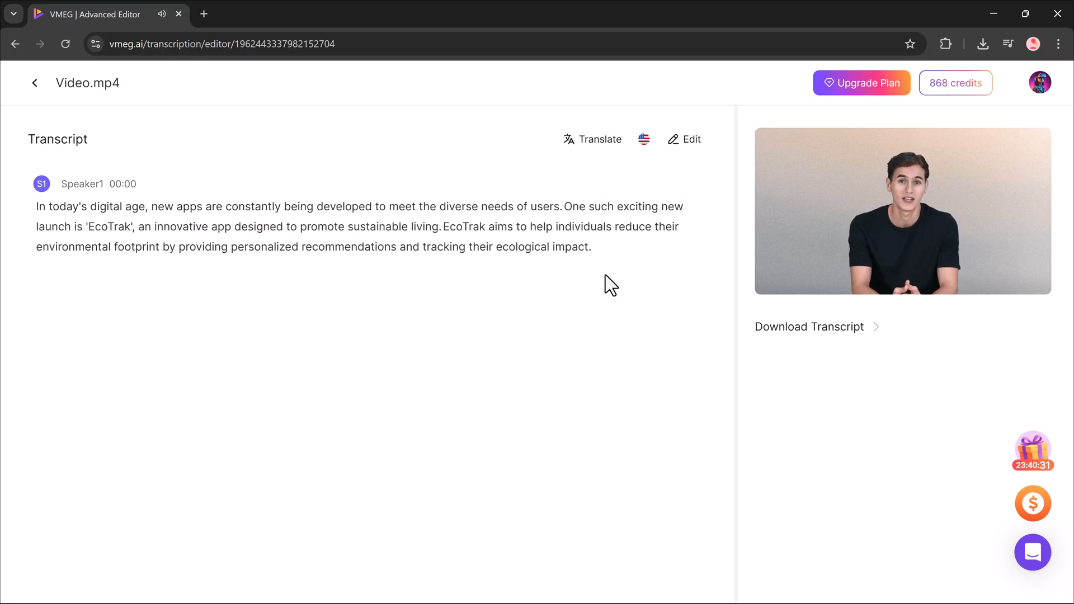